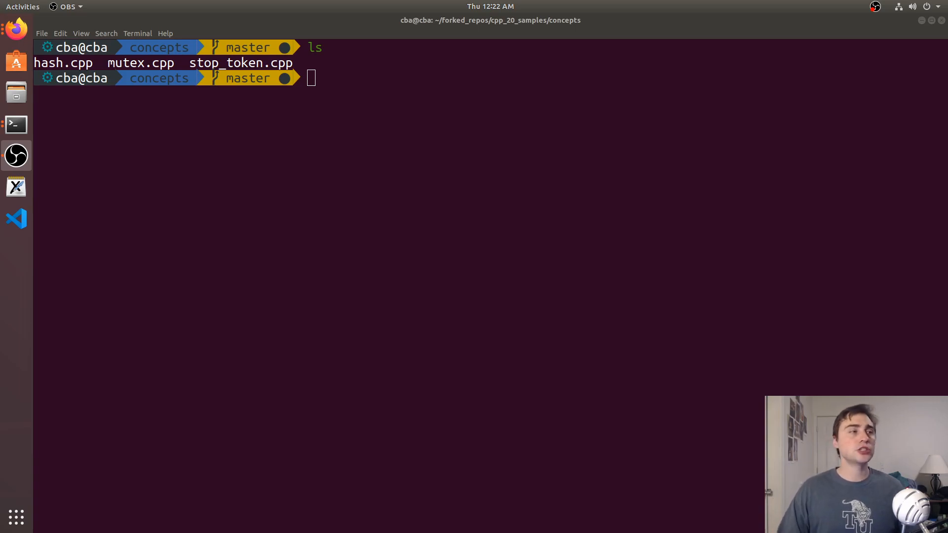
Clear the mistyped command and open hash.cpp in vim showing the Hashable func template and main
{"action": "type", "text": "vim"}
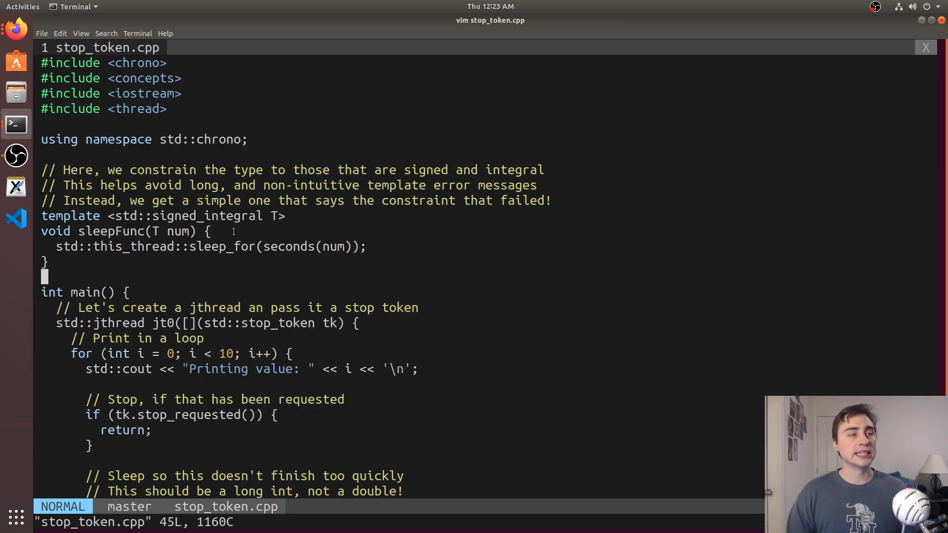
{"action": "mouse_move", "coordinate": [538, 222]}
{"action": "type", "text": "sl"}
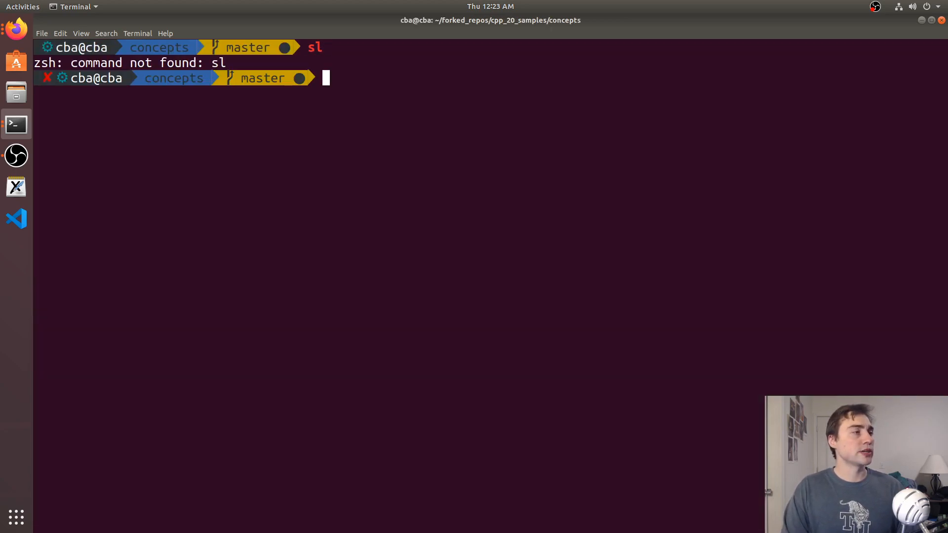
{"action": "key", "text": "Return"}
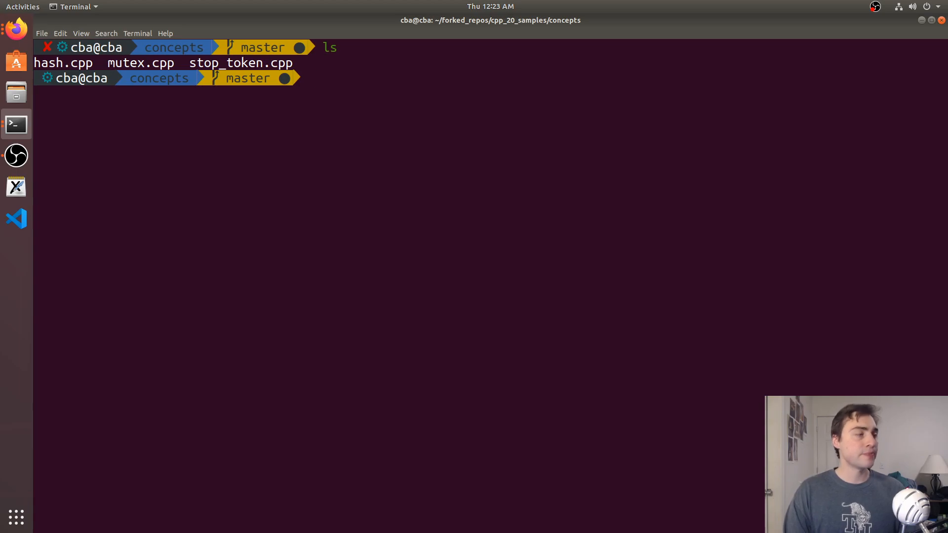
{"action": "type", "text": "vim hash.cpp"}
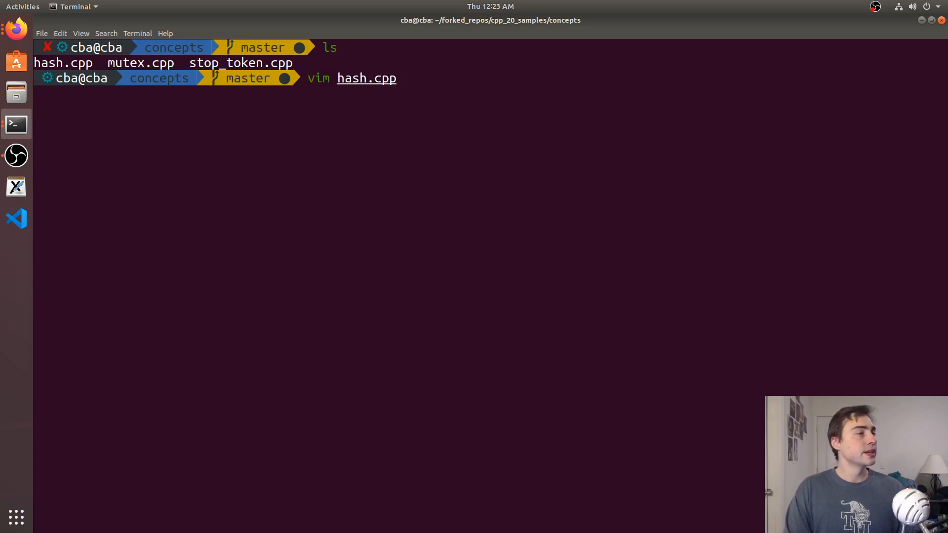
{"action": "key", "text": "Return"}
{"action": "type", "text": ":w"}
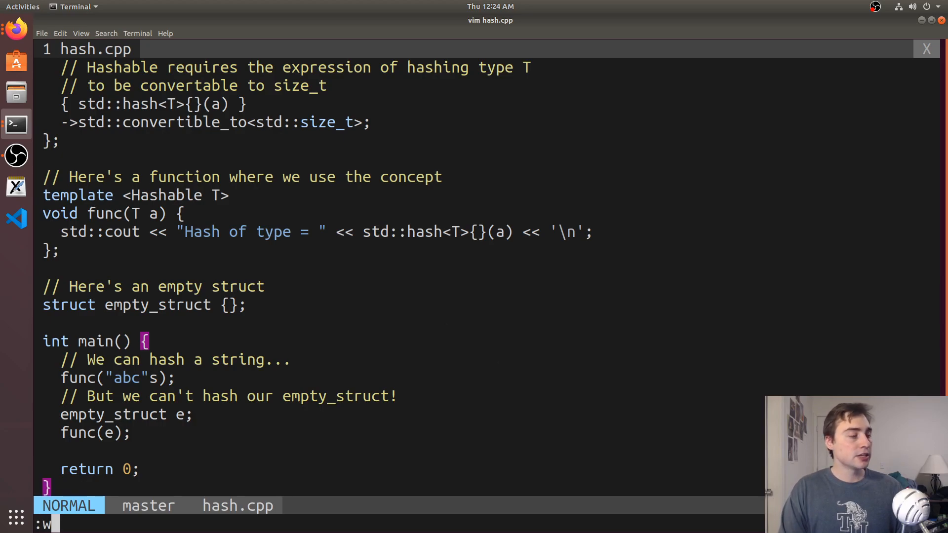
Change func's template to an unconstrained typename T, save, and suspend vim
{"action": "type", "text": "a"}
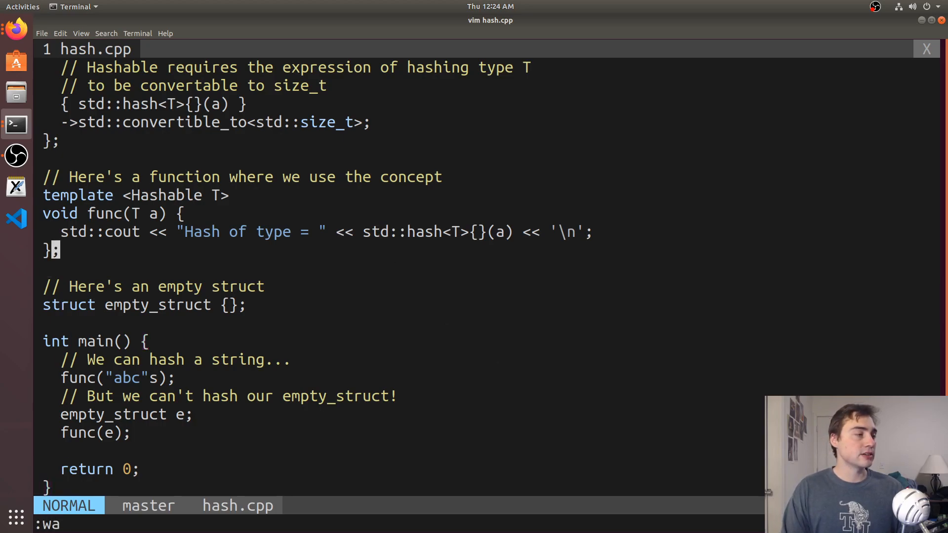
{"action": "key", "text": "i"}
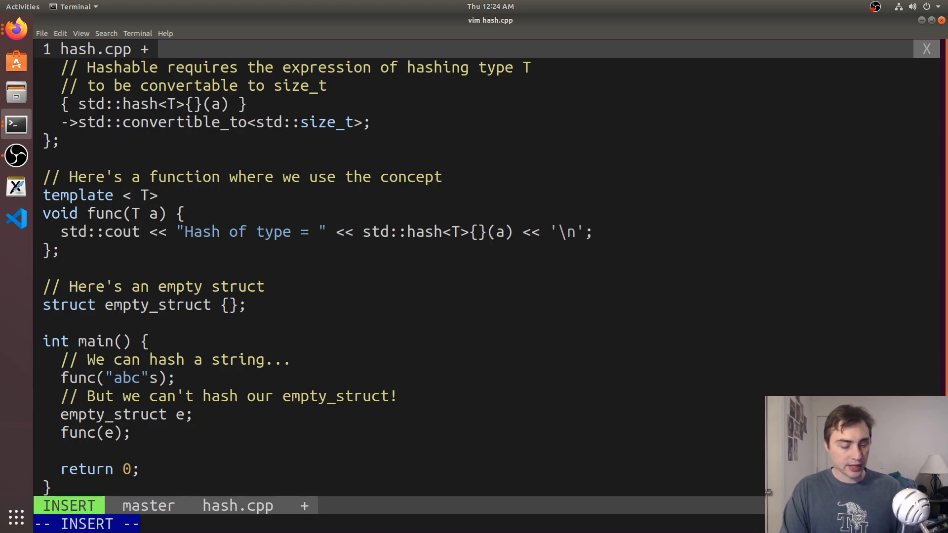
{"action": "type", "text": "typ"}
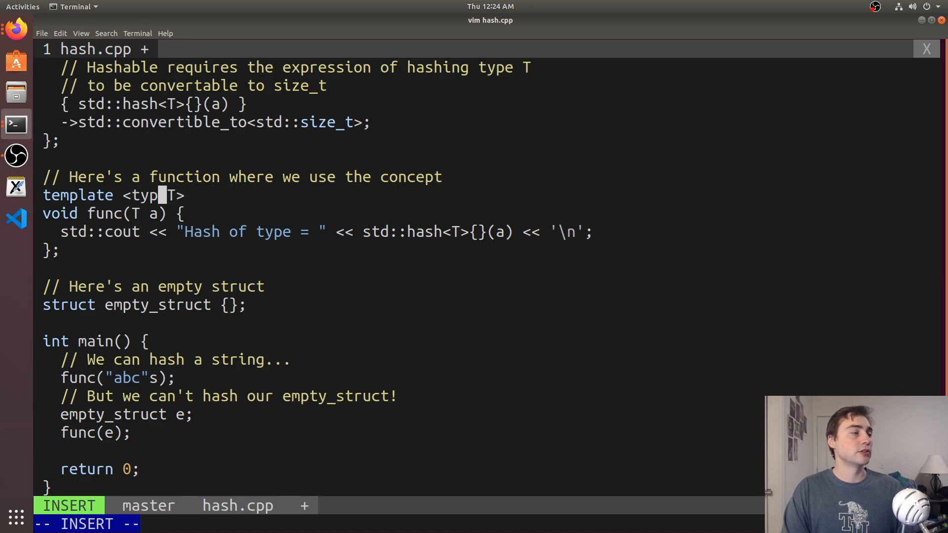
{"action": "key", "text": "Escape"}
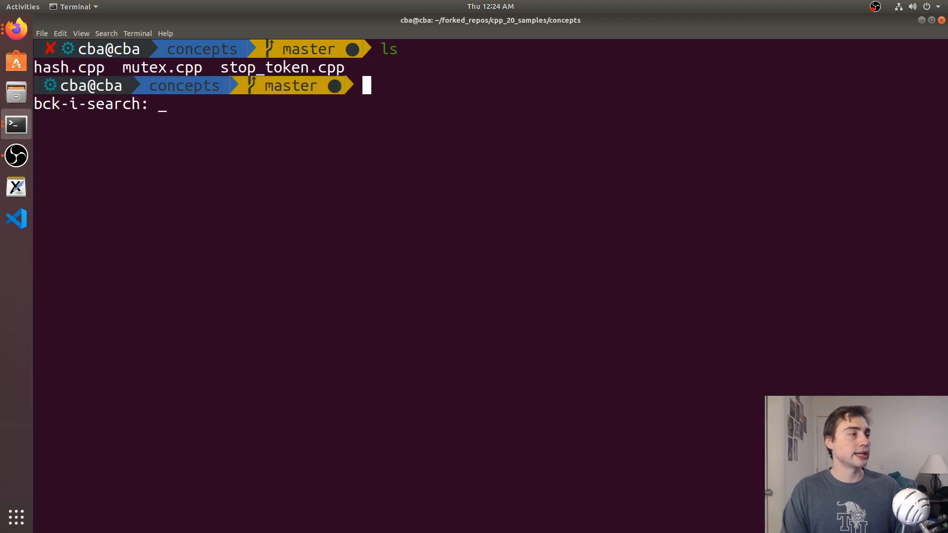
Recompile hash.cpp with --std=c++2a, getting long std::hash errors for empty_struct
{"action": "type", "text": "g++"}
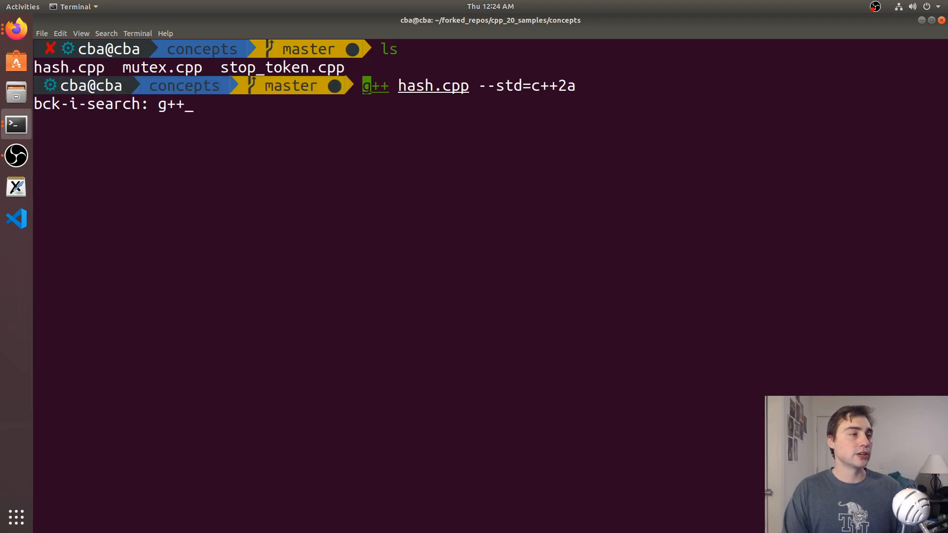
{"action": "key", "text": "Return"}
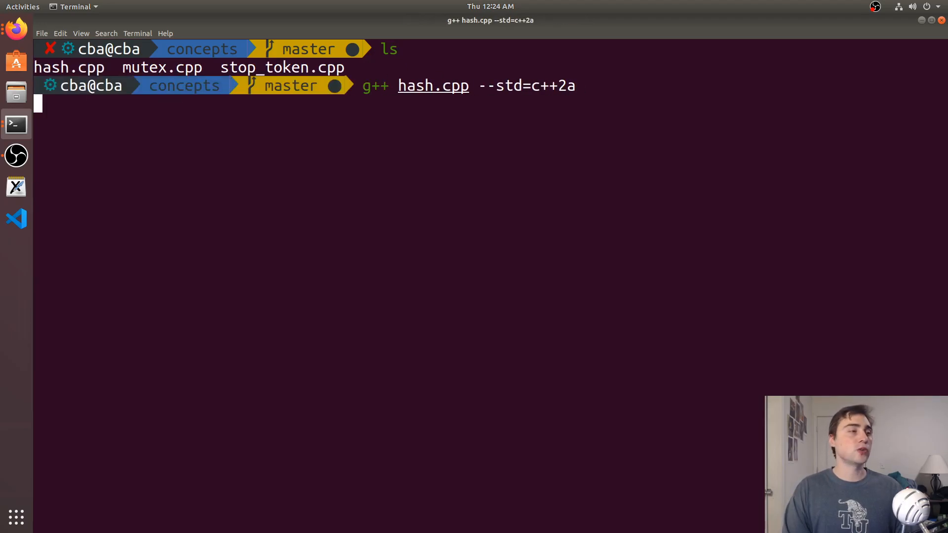
{"action": "key", "text": "Return"}
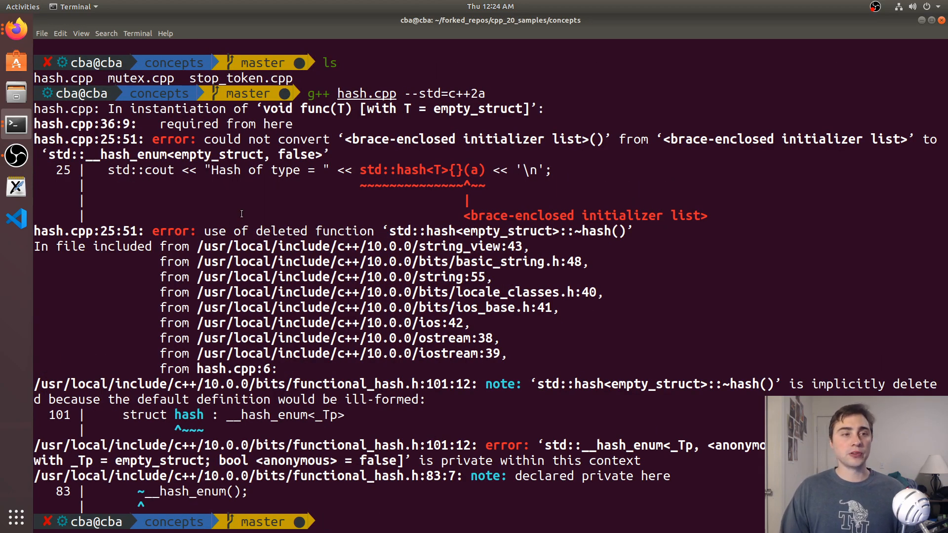
{"action": "mouse_move", "coordinate": [393, 155]}
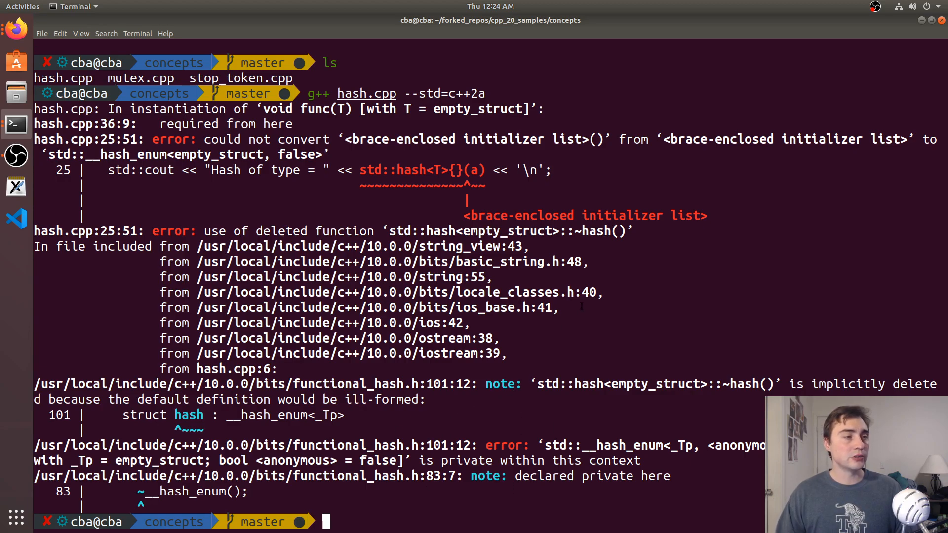
{"action": "type", "text": "fg"}
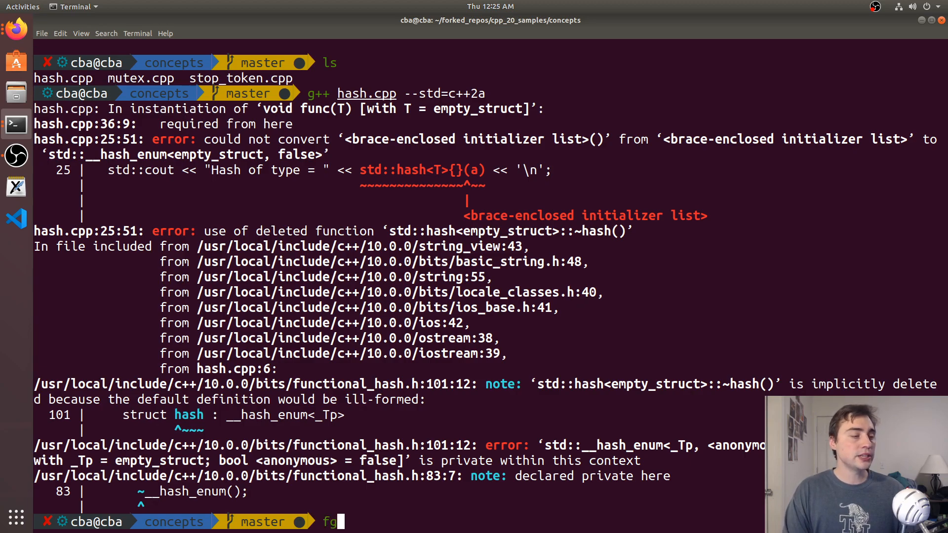
Resume vim, restore template <Hashable T> on func, save, and suspend back to the shell
{"action": "key", "text": "Return"}
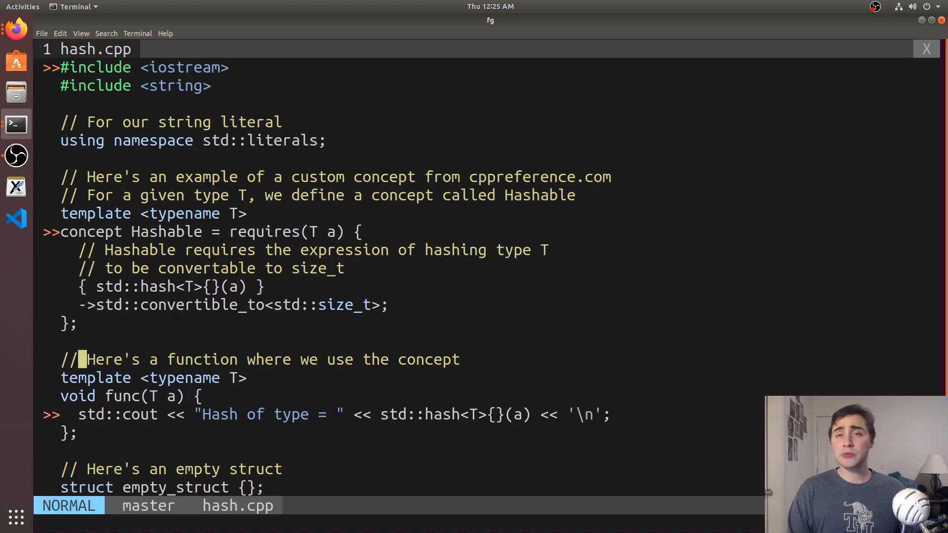
{"action": "mouse_move", "coordinate": [85, 359]}
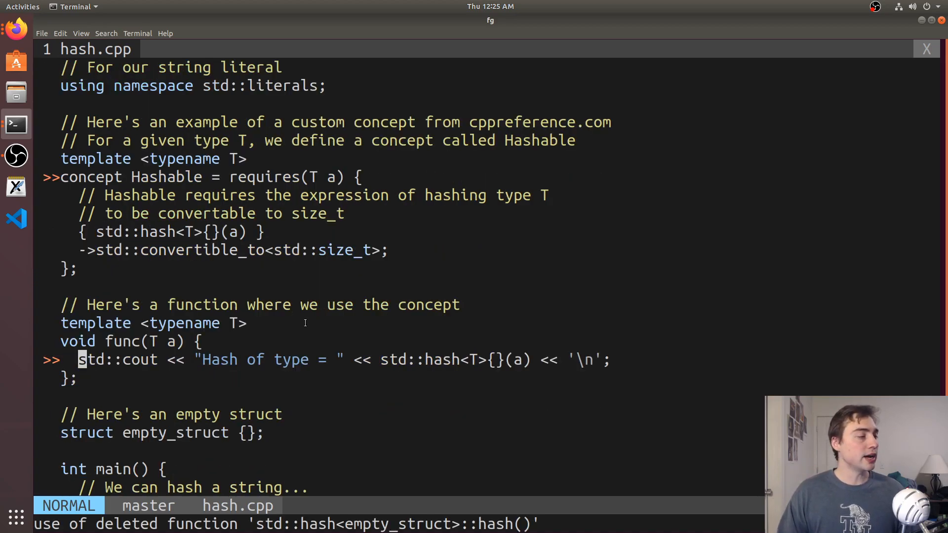
{"action": "scroll", "scroll_direction": "down", "scroll_amount": 3}
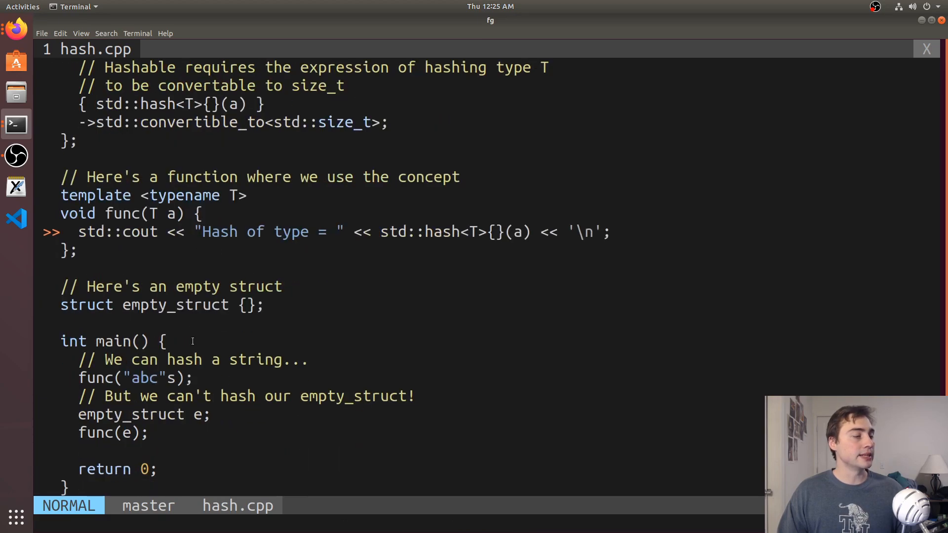
{"action": "type", "text": "Hashable"}
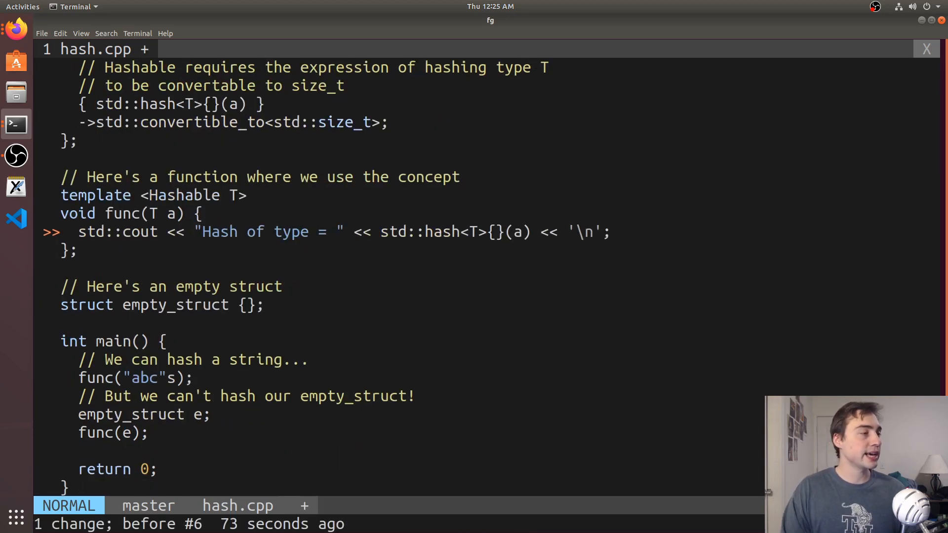
{"action": "double_click", "coordinate": [186, 195]}
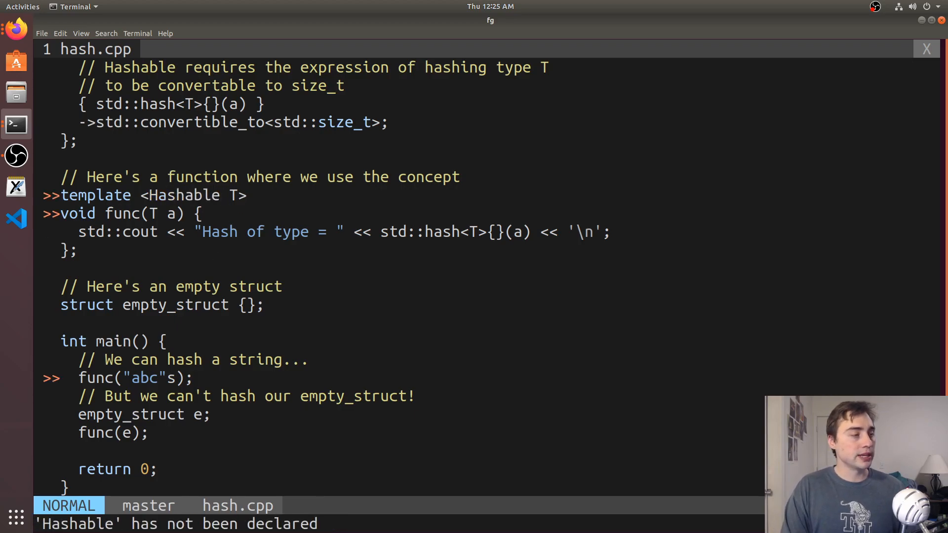
{"action": "key", "text": "ctrl+z"}
{"action": "type", "text": "g++ hash.cpp --std=c++2a"}
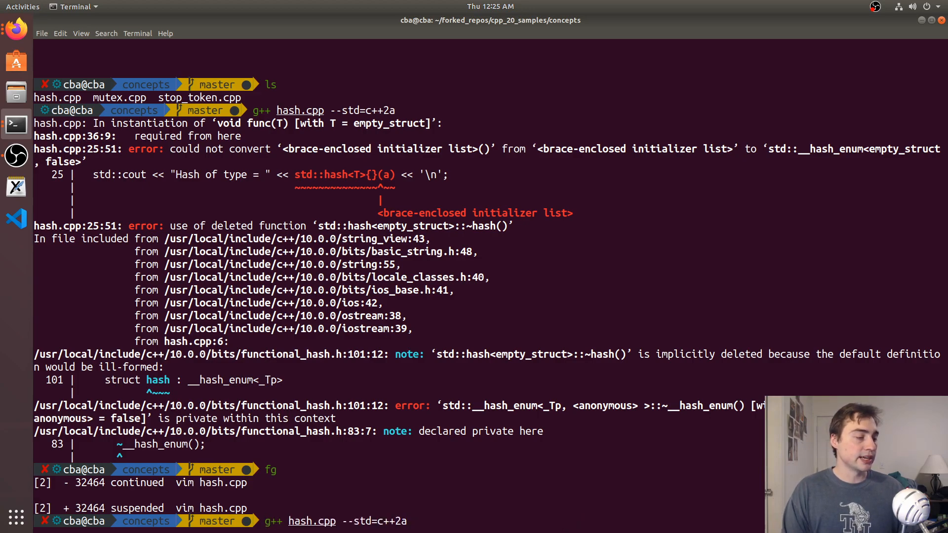
Compile hash.cpp to get the short Hashable<empty_struct> unsatisfied-constraints error, then list files for mutex.cpp
{"action": "scroll", "scroll_direction": "down", "scroll_amount": 3}
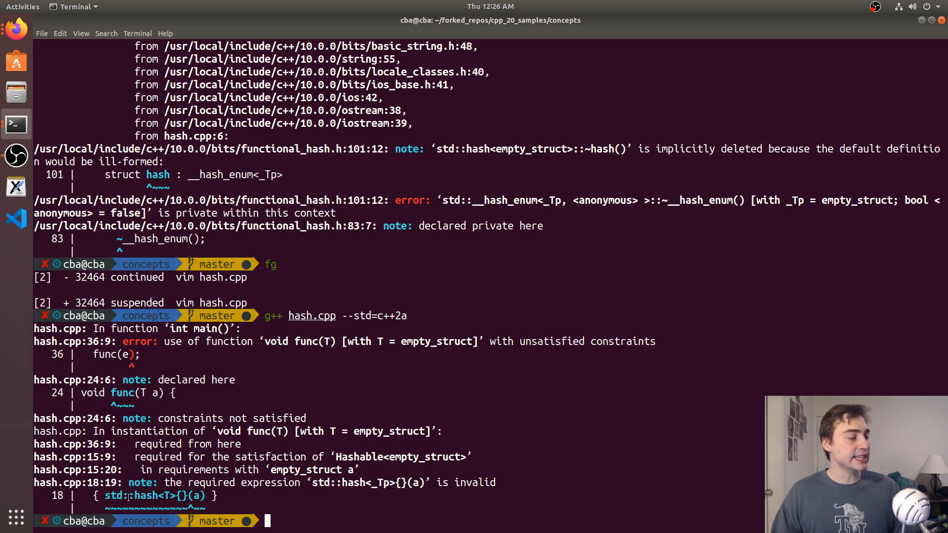
{"action": "double_click", "coordinate": [124, 496]}
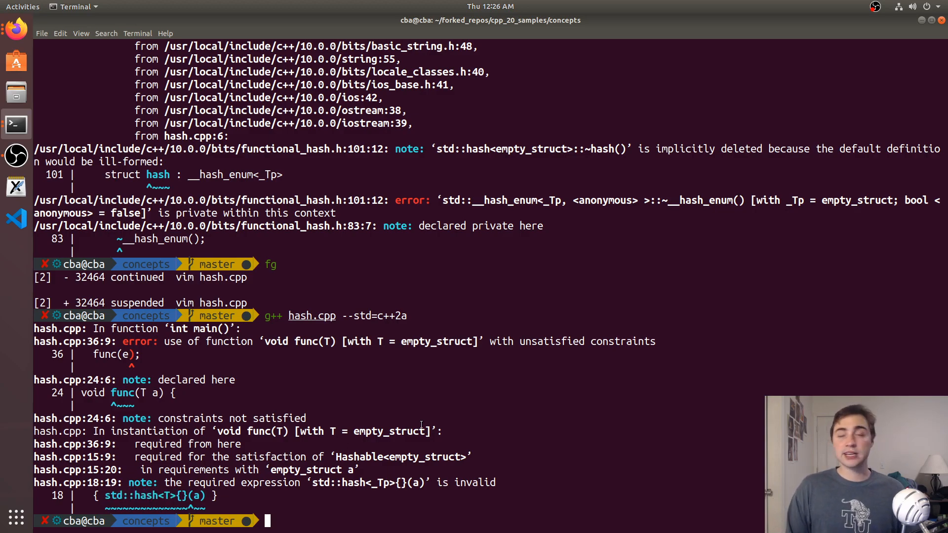
{"action": "key", "text": "Return"}
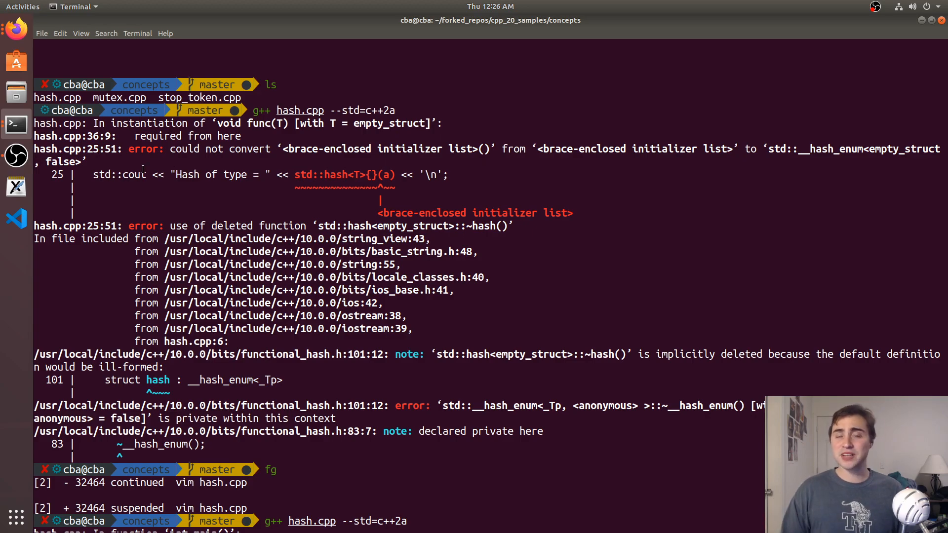
{"action": "mouse_move", "coordinate": [416, 187]}
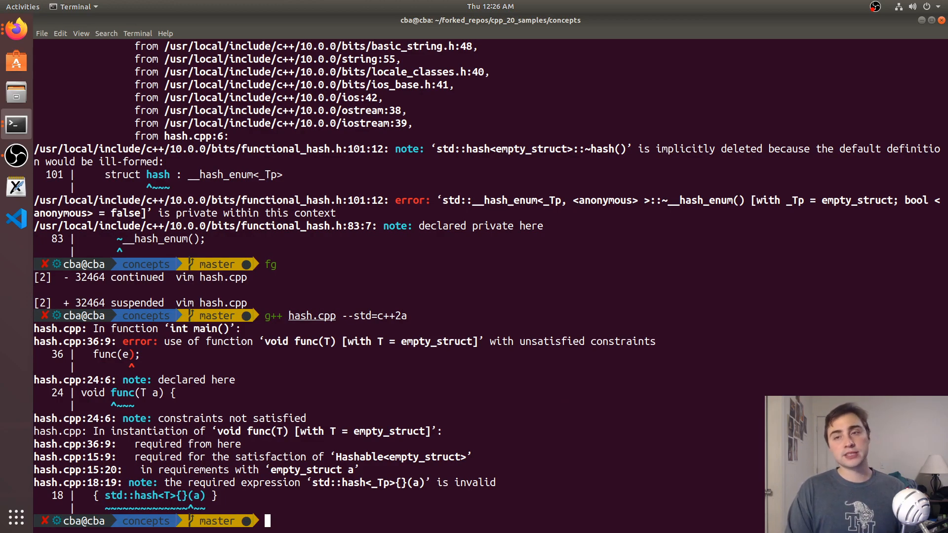
{"action": "type", "text": "ls"}
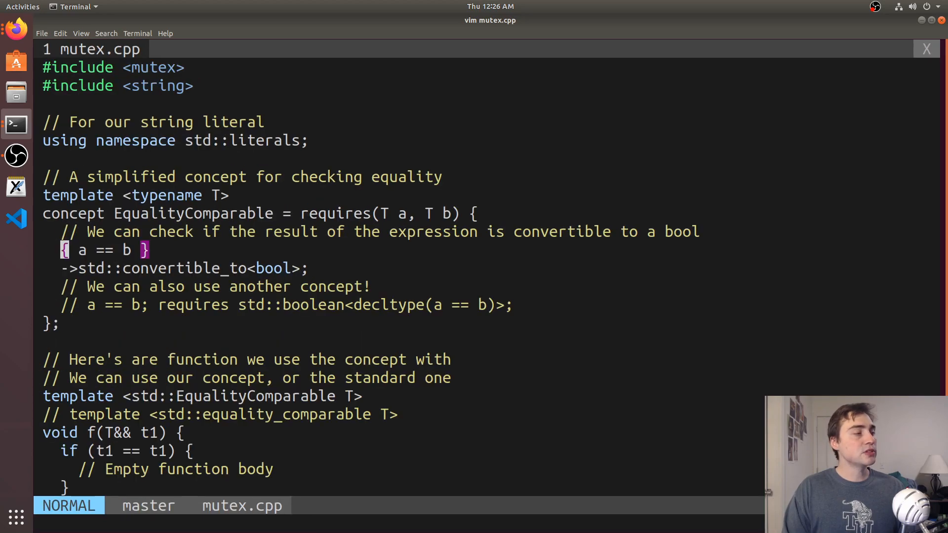
Replace std::EqualityComparable with plain typename T in f's template, save, and suspend vim
{"action": "scroll", "scroll_direction": "down", "scroll_amount": 3}
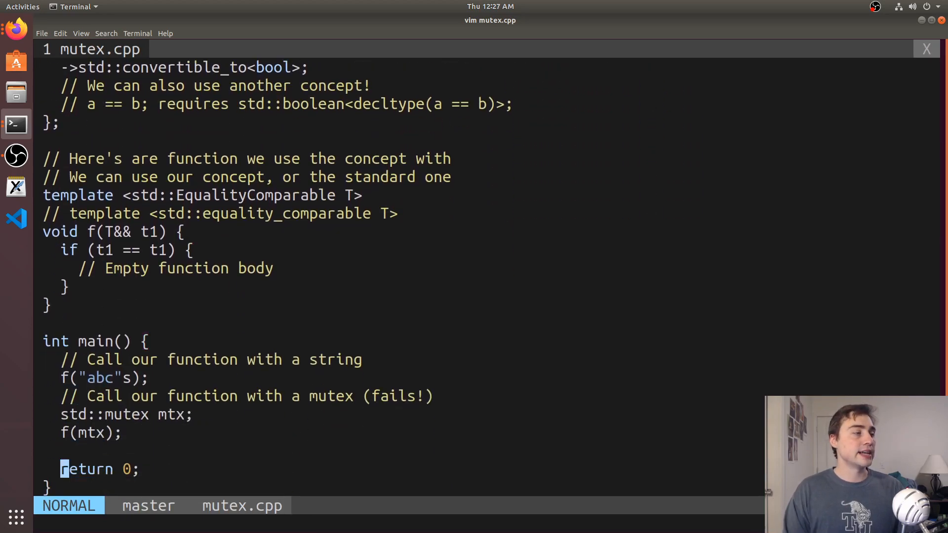
{"action": "key", "text": "i"}
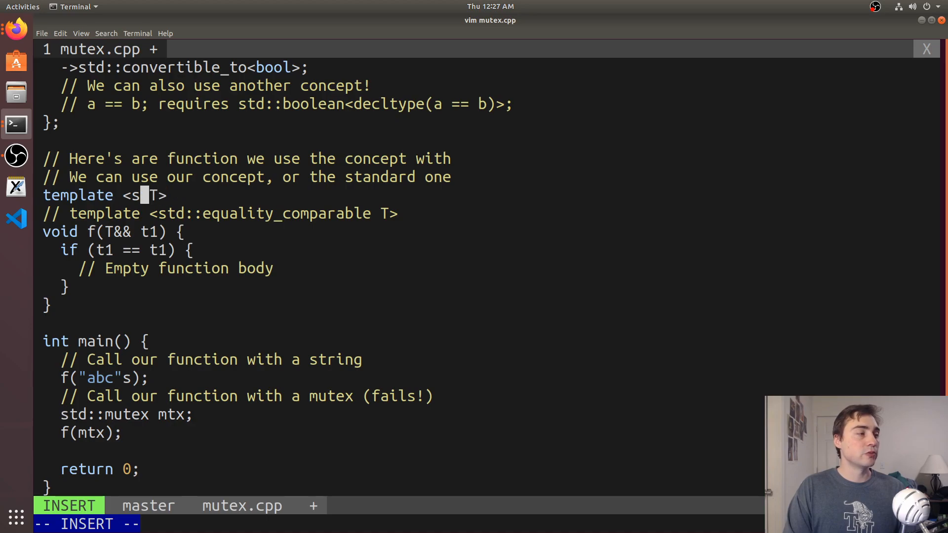
{"action": "key", "text": "BackSpace"}
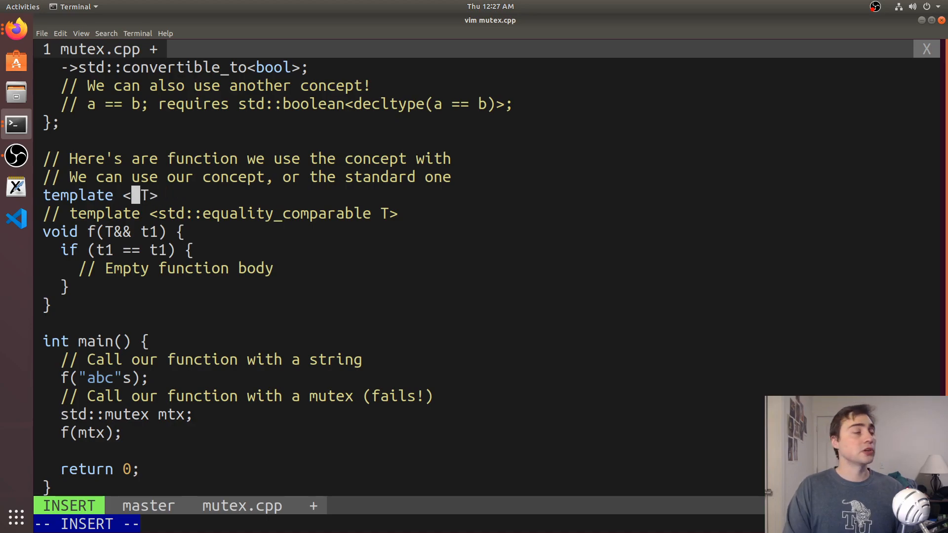
{"action": "type", "text": "typename"}
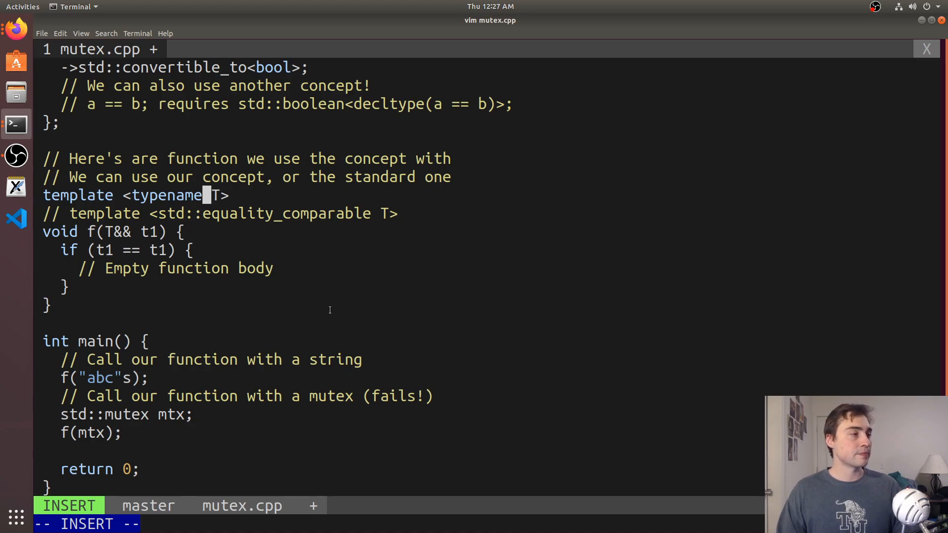
{"action": "key", "text": "ctrl+z"}
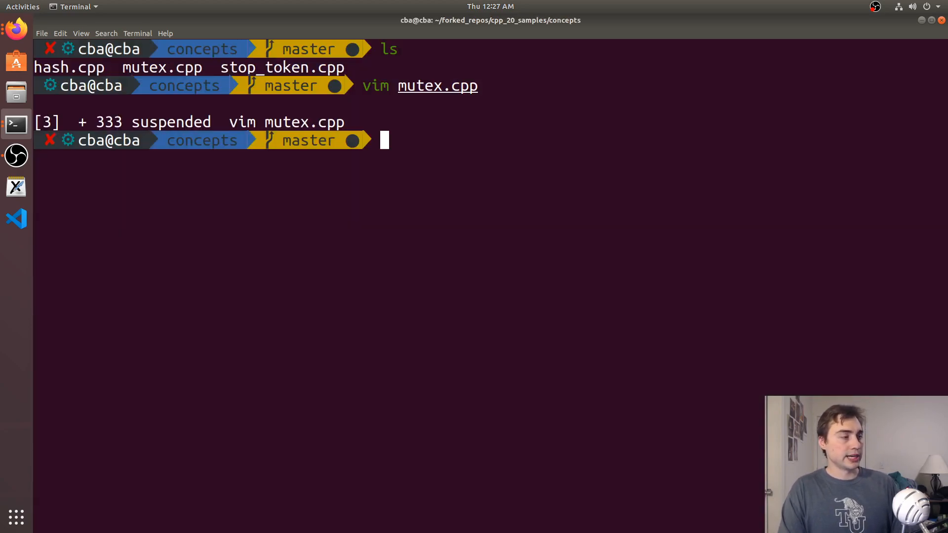
Recompile mutex.cpp with --std=c++2a and scroll the long no-match-for-operator== cascade for std::mutex
{"action": "key", "text": "ctrl+r"}
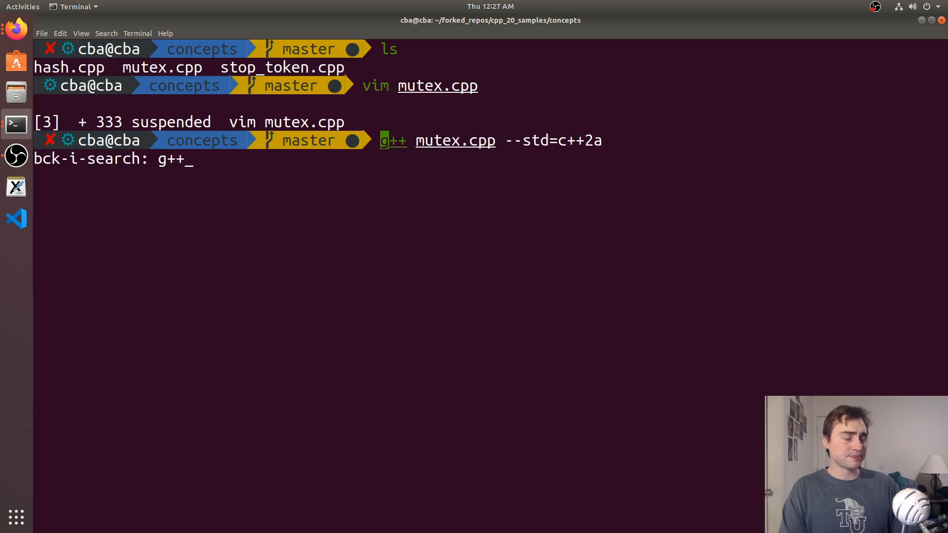
{"action": "key", "text": "Return"}
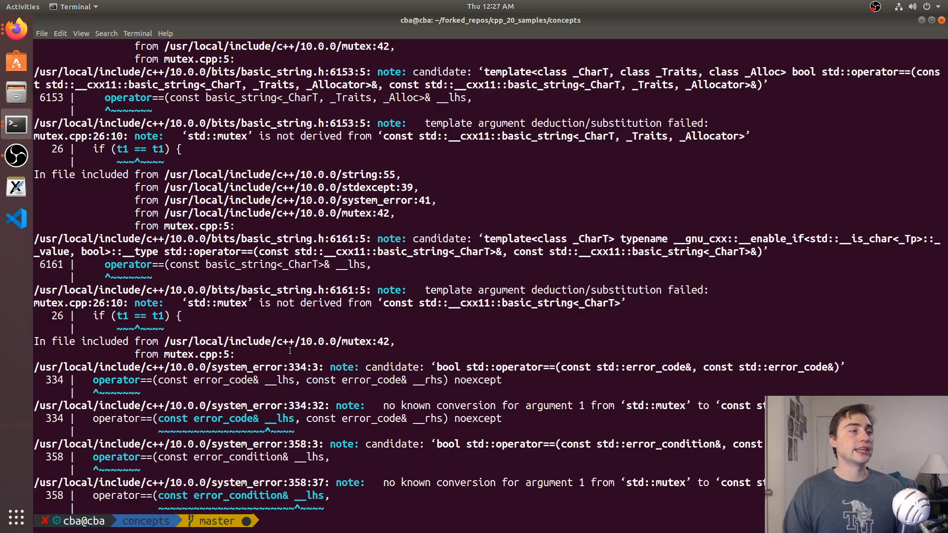
{"action": "scroll", "scroll_direction": "down", "scroll_amount": 3}
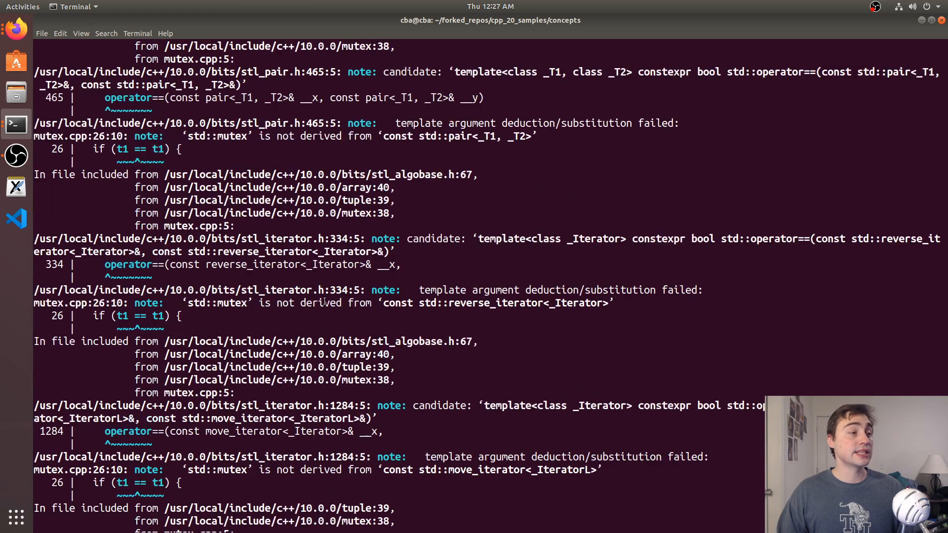
{"action": "scroll", "scroll_direction": "up", "scroll_amount": 3}
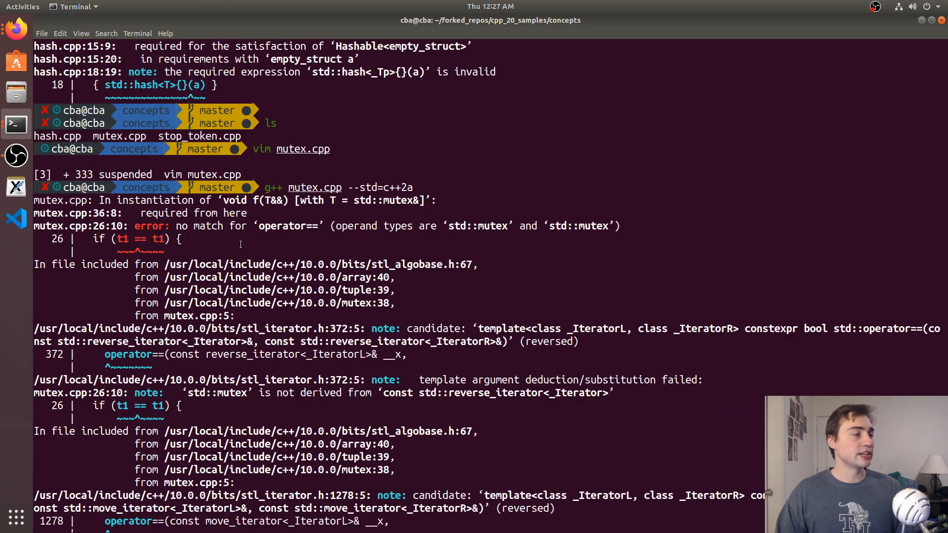
{"action": "mouse_move", "coordinate": [268, 234]}
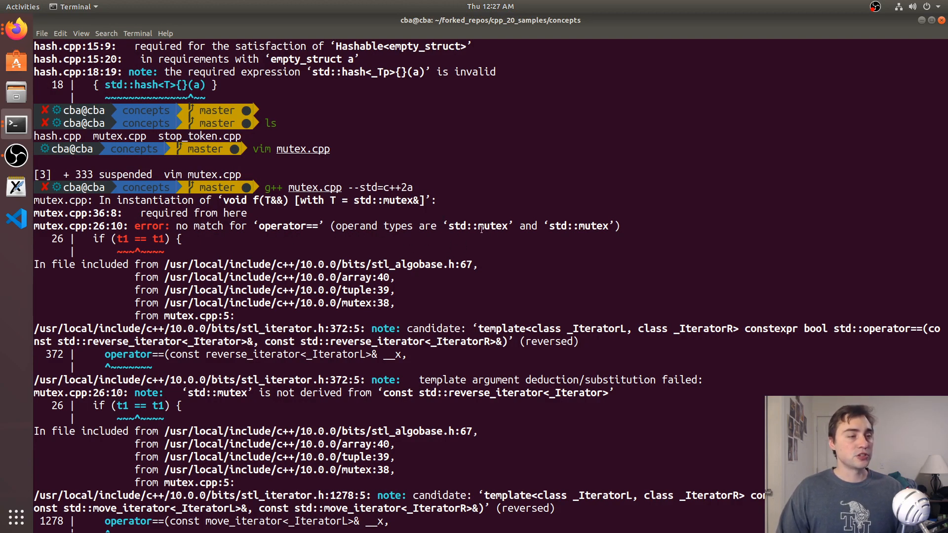
{"action": "double_click", "coordinate": [580, 225]}
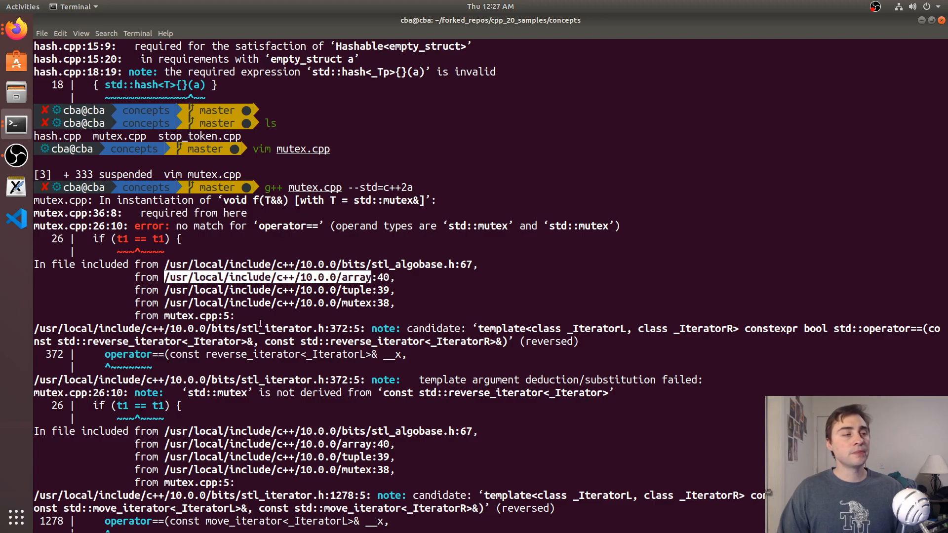
{"action": "scroll", "scroll_direction": "down", "scroll_amount": 3}
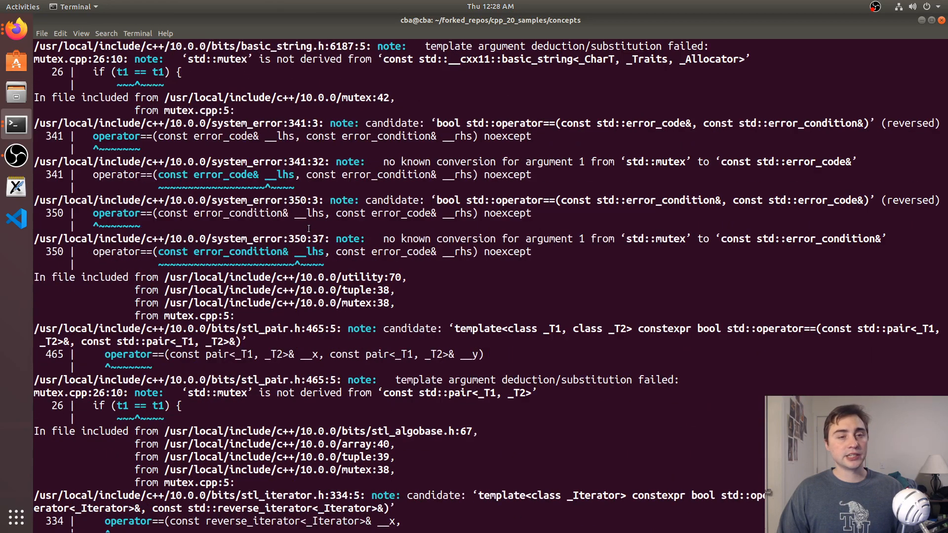
{"action": "scroll", "scroll_direction": "down", "scroll_amount": 3}
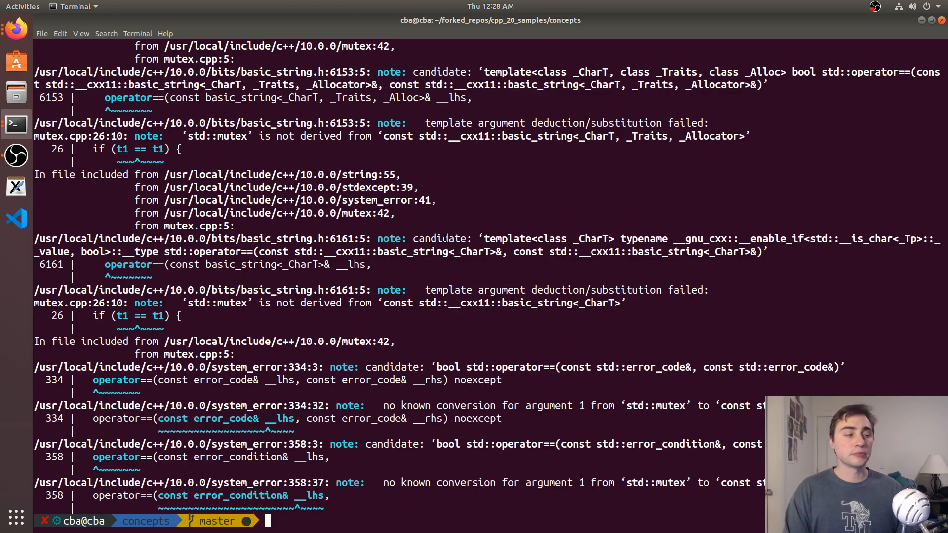
{"action": "type", "text": "fg"}
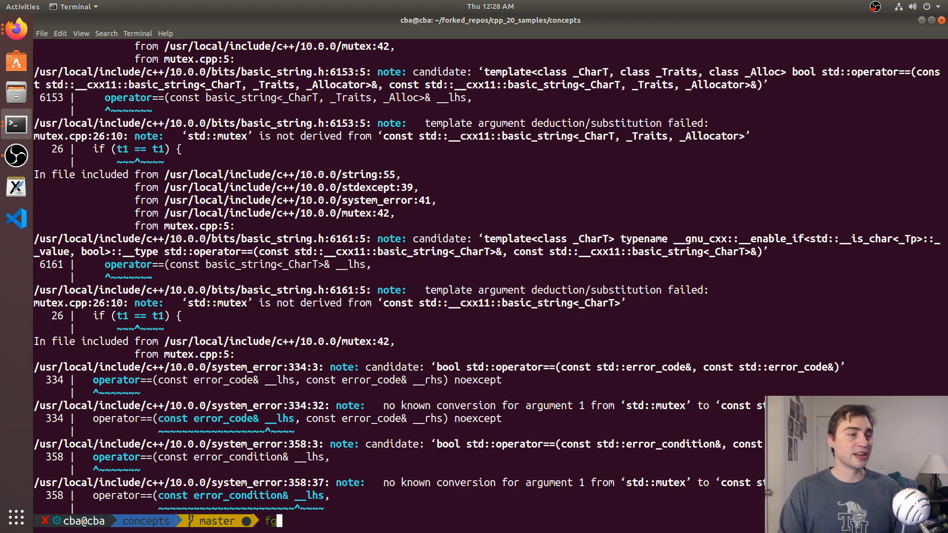
Resume vim and constrain f's template with std::EqualityComparable T again
{"action": "key", "text": "Return"}
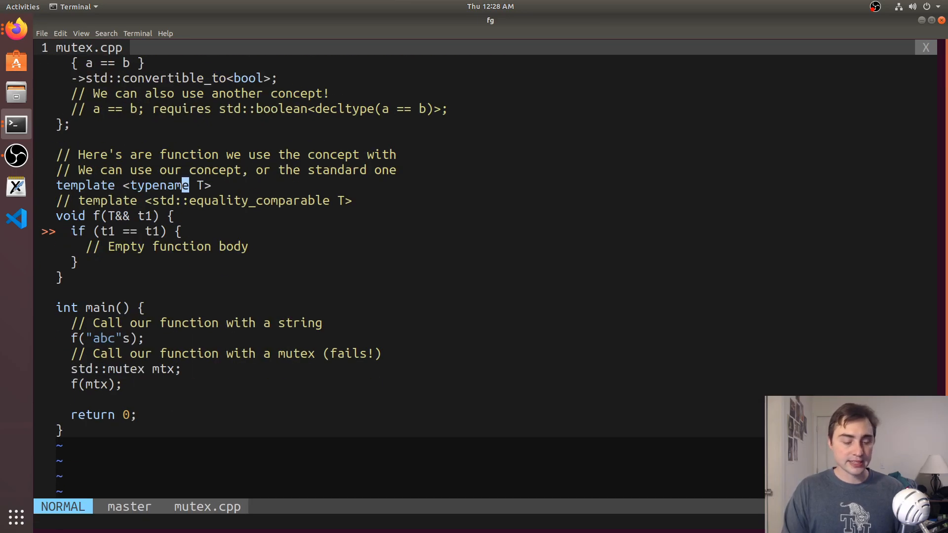
{"action": "type", "text": "std::EqualityComparable"}
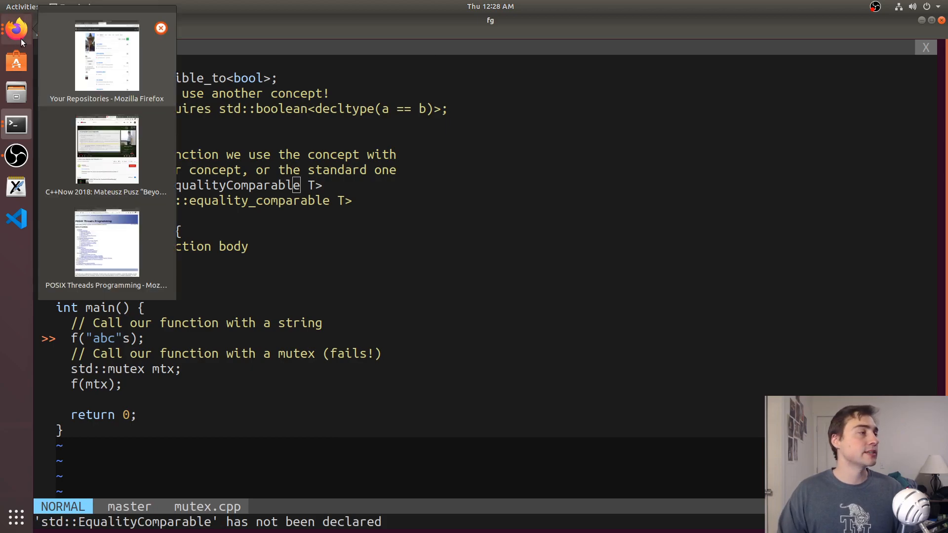
{"action": "mouse_move", "coordinate": [119, 59]}
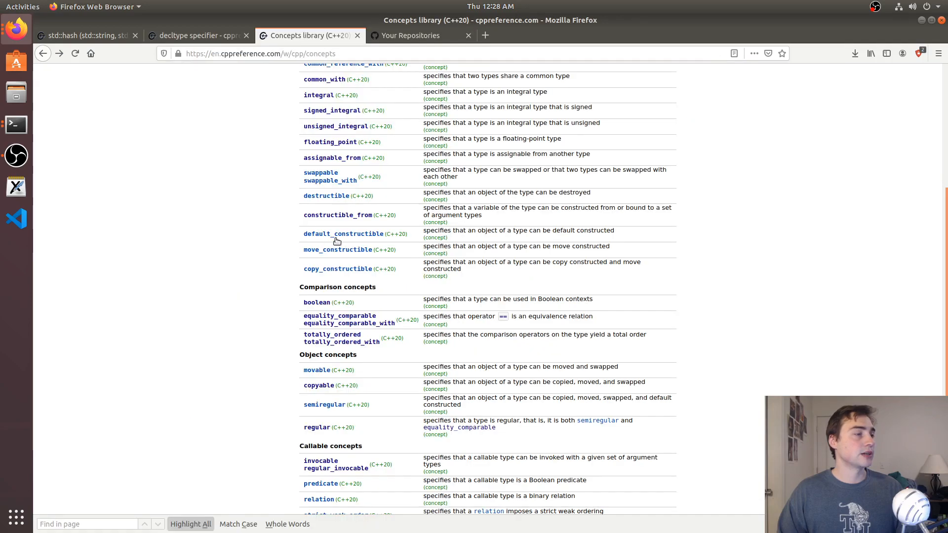
{"action": "mouse_move", "coordinate": [339, 316]}
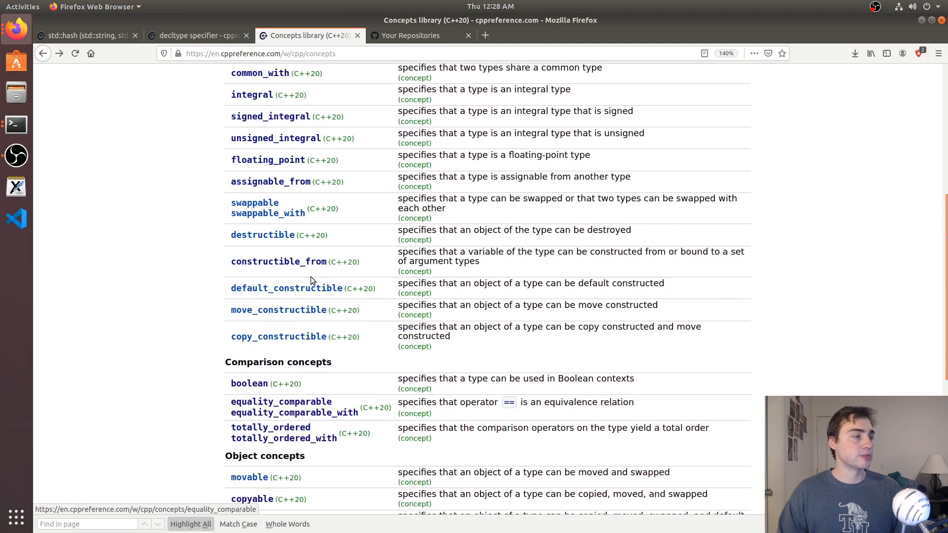
Scroll the cppreference Concepts library page to the Comparison concepts with equality_comparable
{"action": "scroll", "scroll_direction": "down", "scroll_amount": 3}
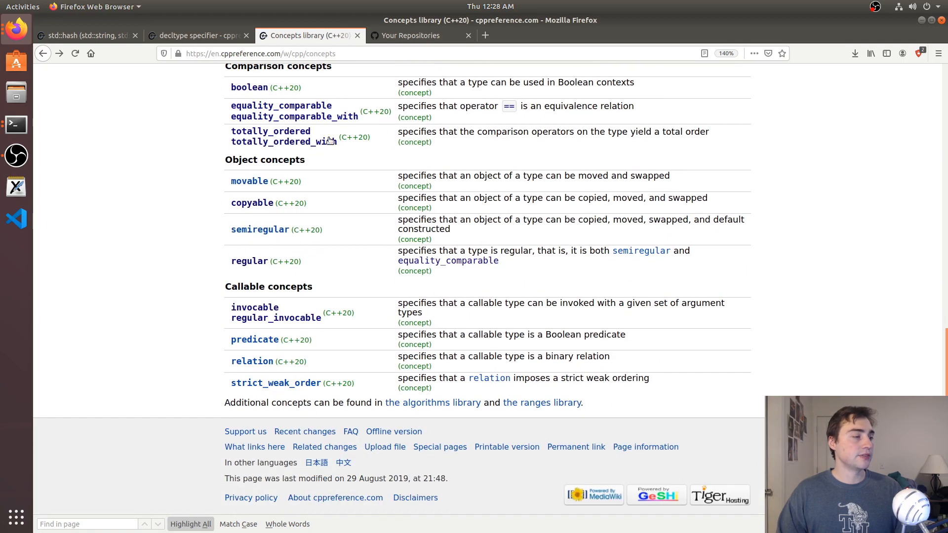
{"action": "scroll", "scroll_direction": "up", "scroll_amount": 3}
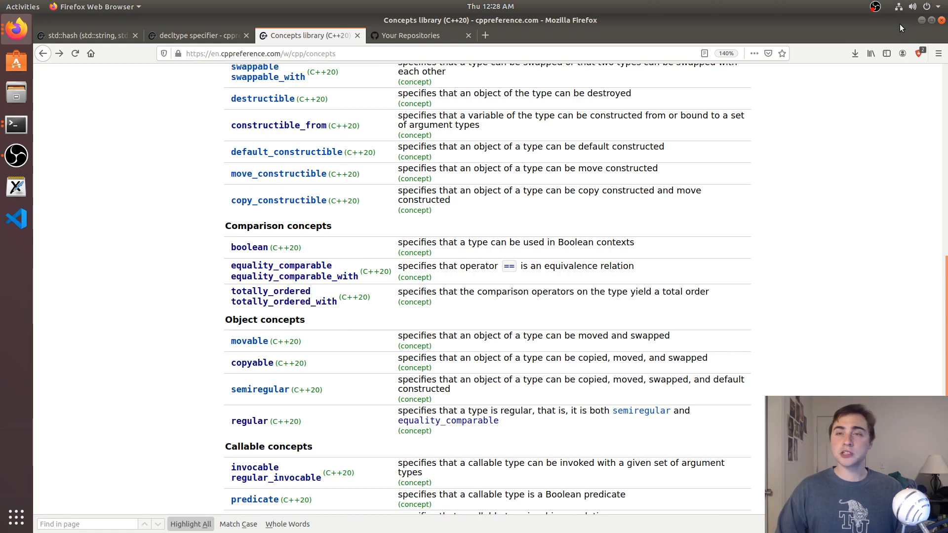
{"action": "mouse_move", "coordinate": [909, 20]}
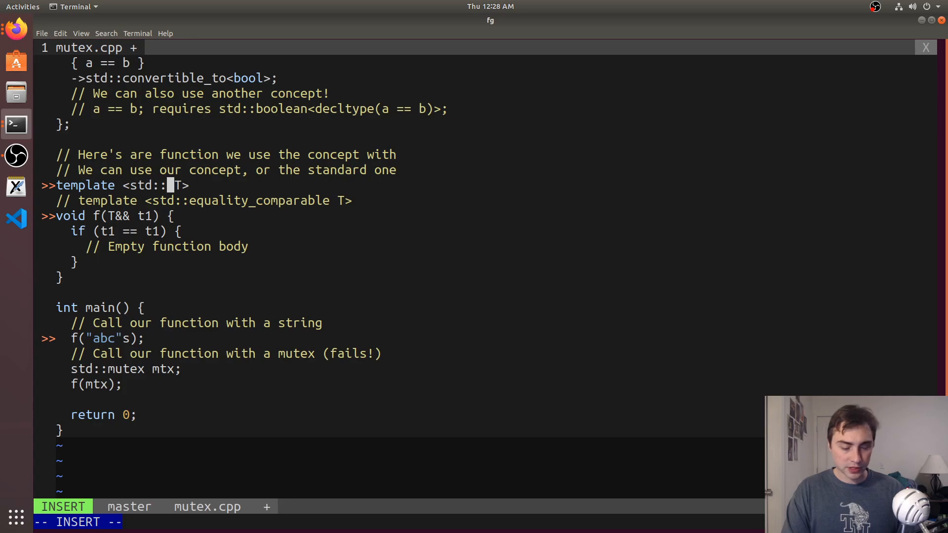
Constrain f with std::equality_comparable T and recompile, getting a short equality_comparable<std::mutex&> error
{"action": "type", "text": "equality_co"}
{"action": "type", "text": "g++"}
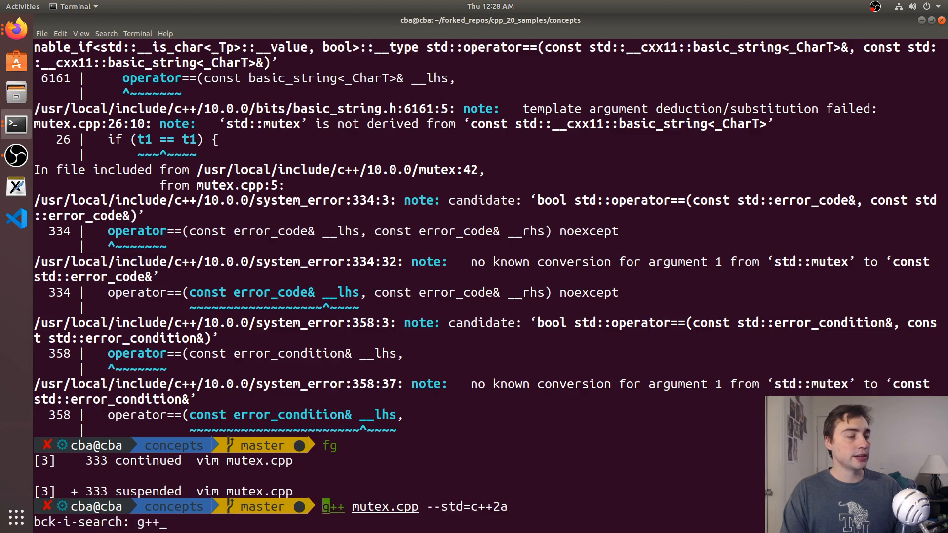
{"action": "key", "text": "Return"}
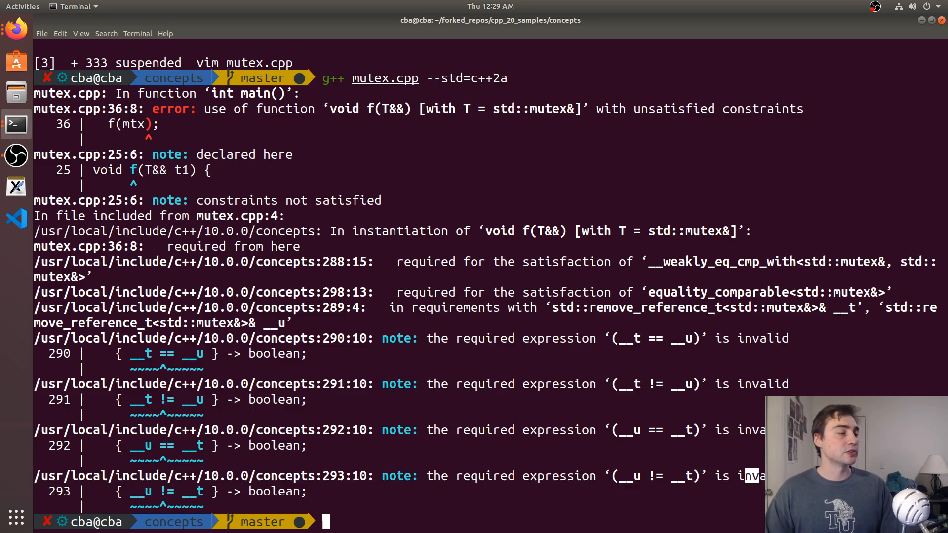
{"action": "double_click", "coordinate": [163, 353]}
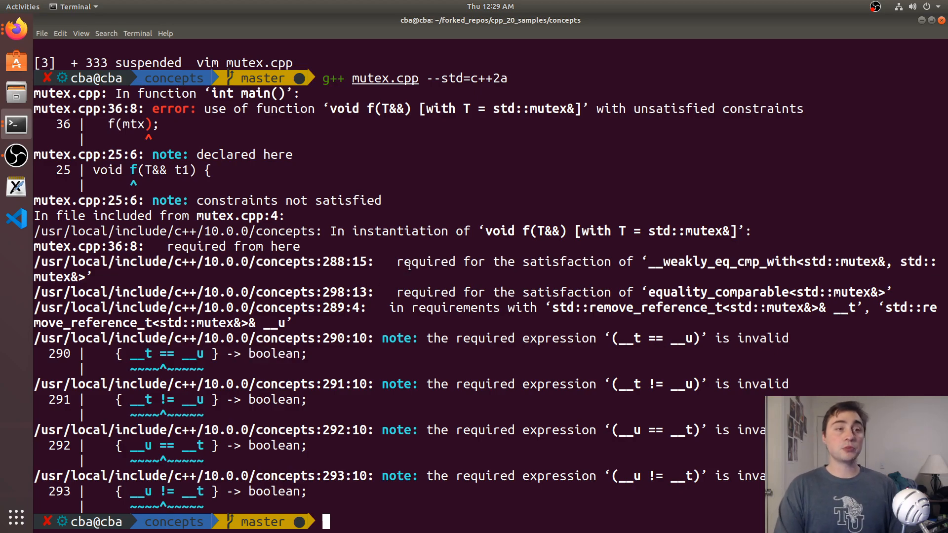
Resume vim with the custom EqualityComparable constraint on f and recompile mutex.cpp
{"action": "type", "text": "fg"}
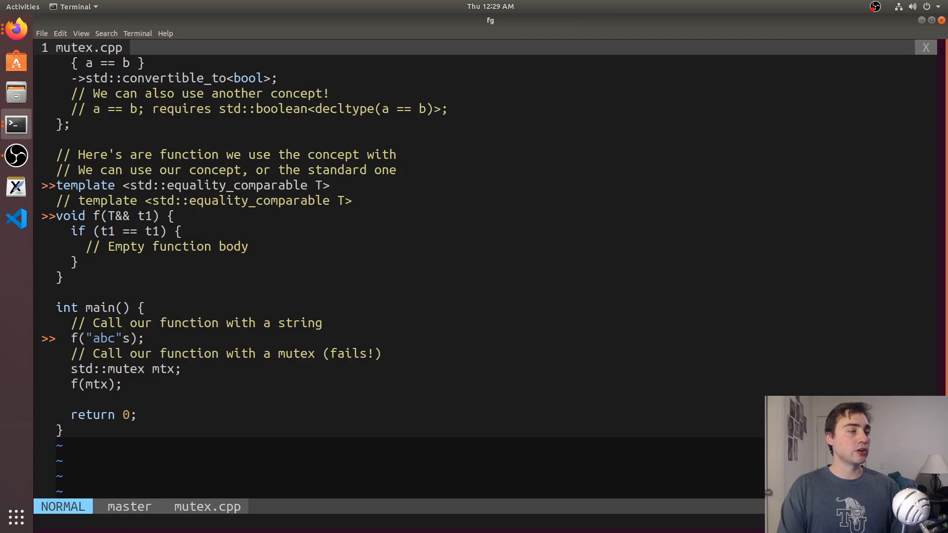
{"action": "key", "text": "i"}
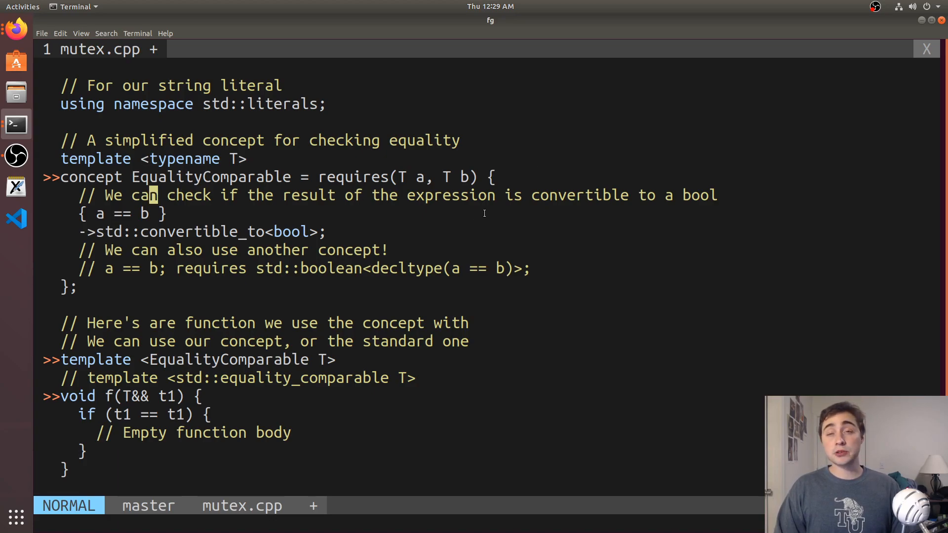
{"action": "mouse_move", "coordinate": [488, 209]}
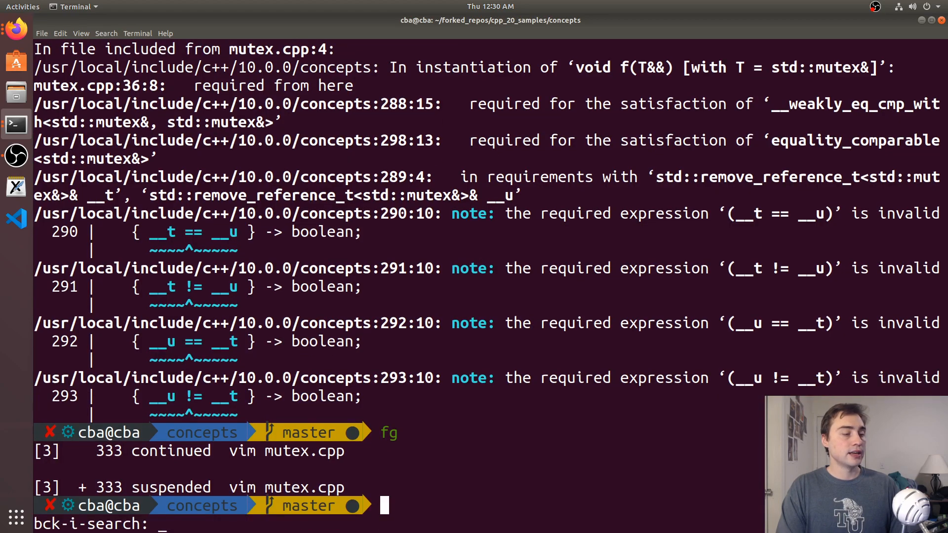
{"action": "type", "text": "g++"}
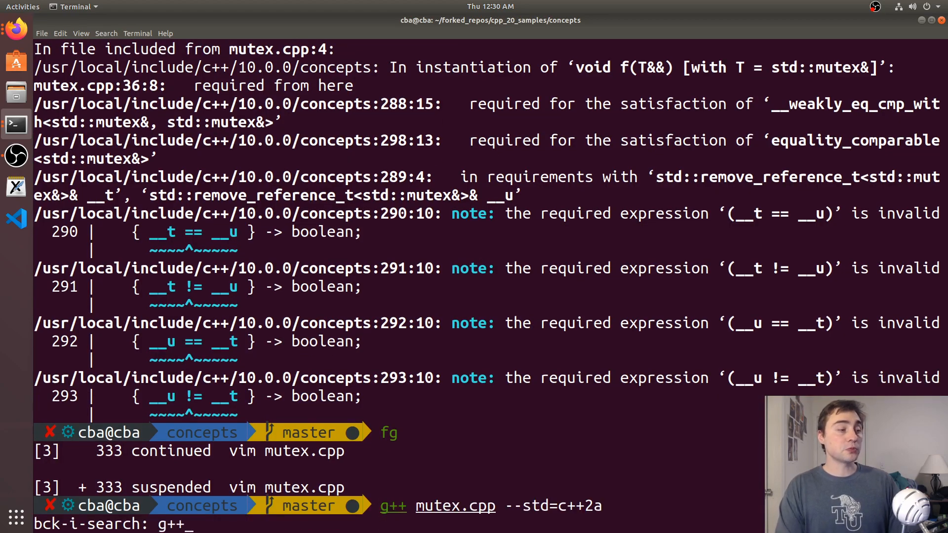
{"action": "key", "text": "Return"}
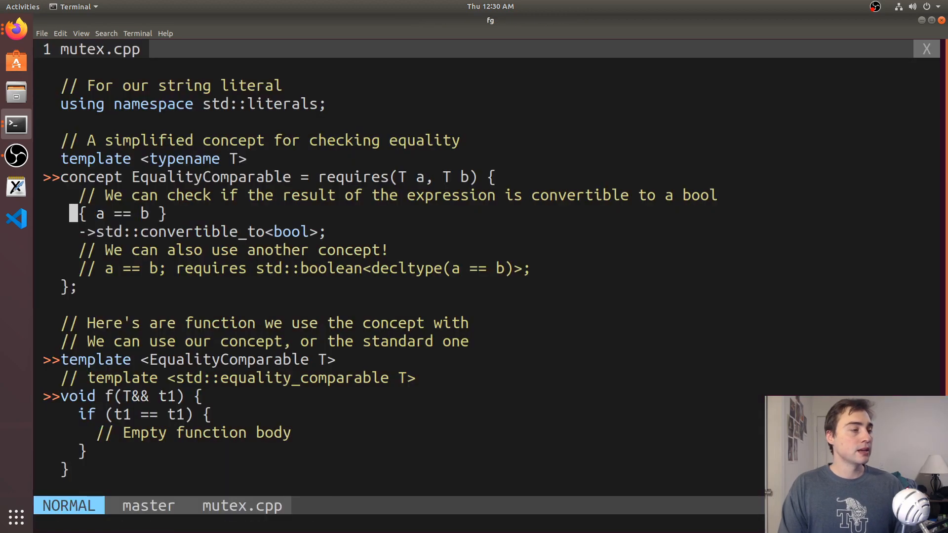
Switch EqualityComparable to the nested std::boolean requirement by commenting out the convertible_to lines
{"action": "key", "text": "i"}
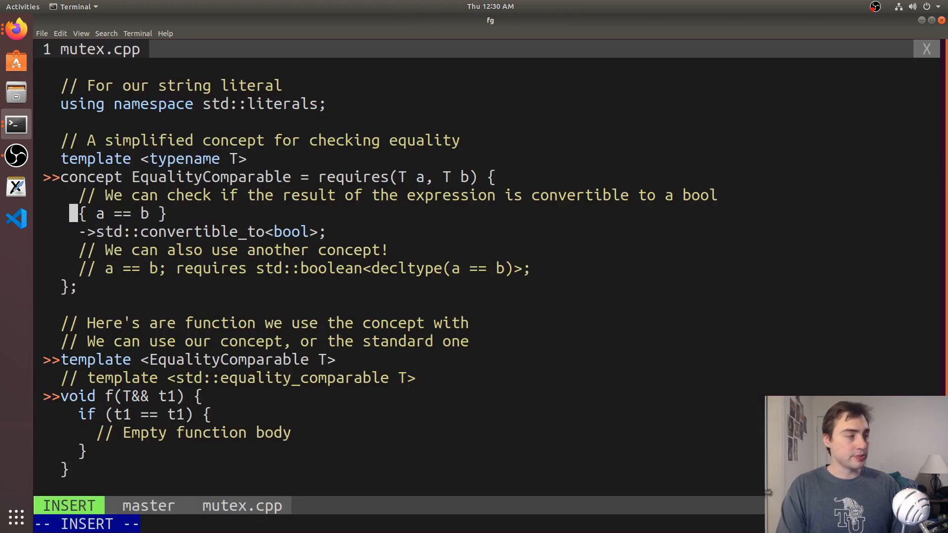
{"action": "type", "text": "//"}
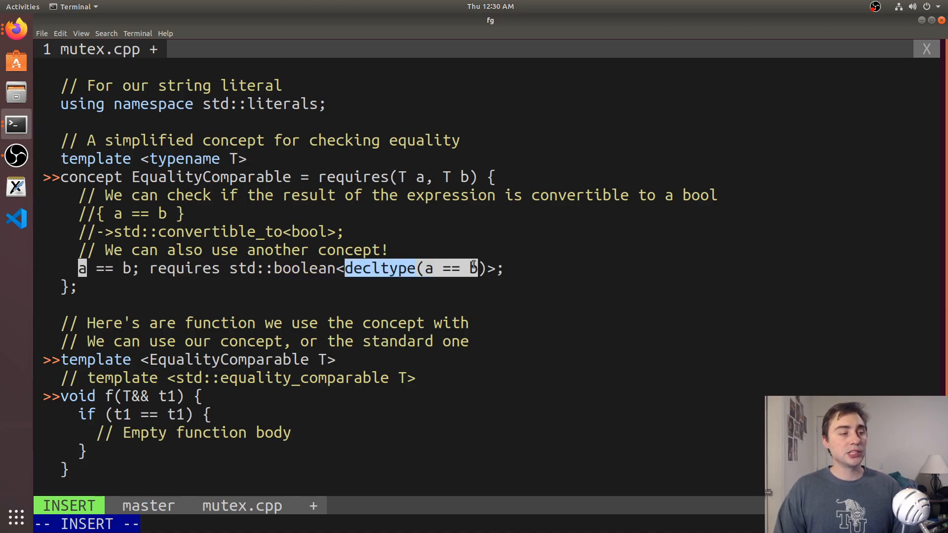
{"action": "mouse_move", "coordinate": [440, 268]}
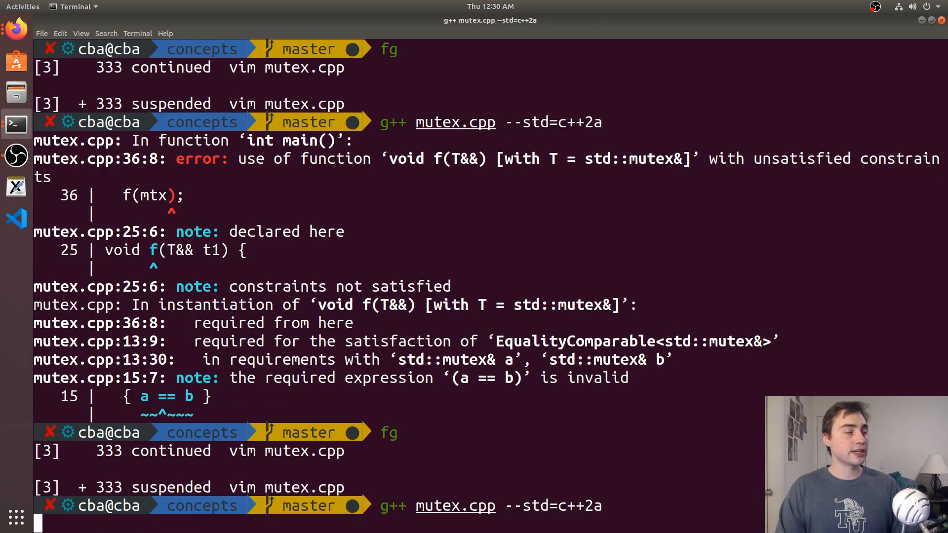
Recompile with g++ and inspect the unsatisfied std::boolean requirement reported for std::mutex in f(mtx)
{"action": "scroll", "scroll_direction": "down", "scroll_amount": 3}
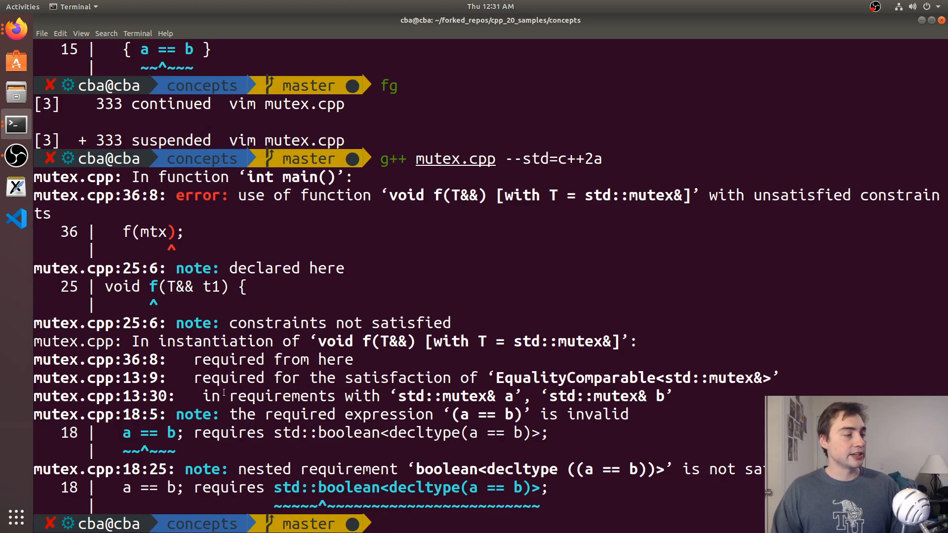
{"action": "double_click", "coordinate": [783, 194]}
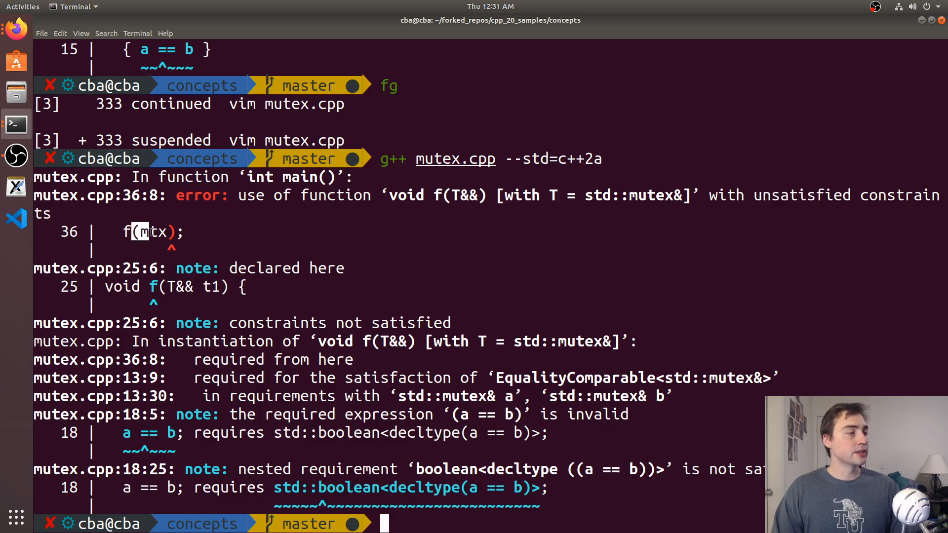
{"action": "double_click", "coordinate": [148, 232]}
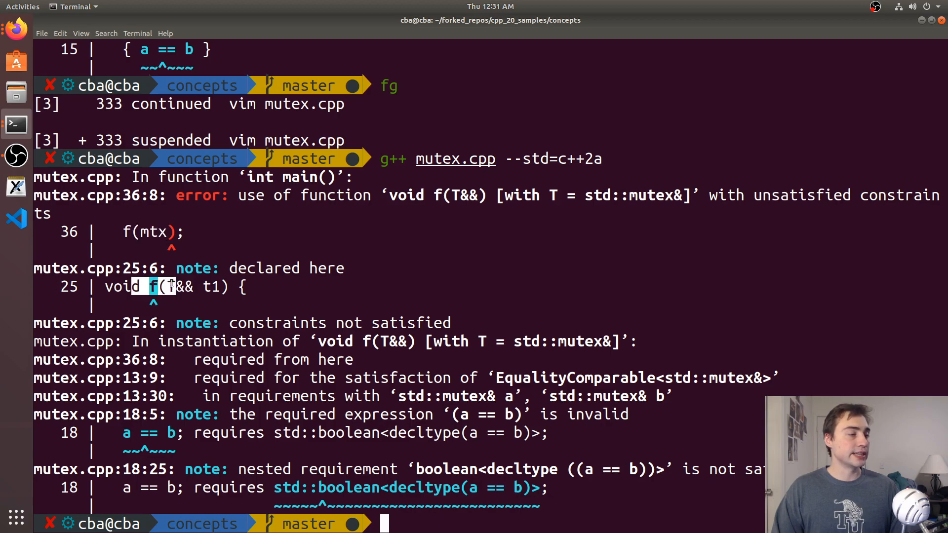
{"action": "mouse_move", "coordinate": [259, 331]}
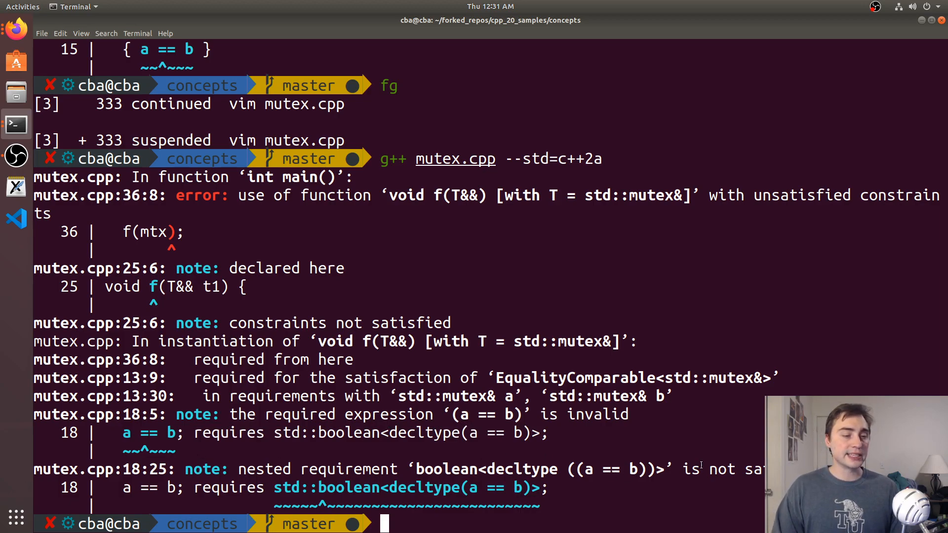
{"action": "double_click", "coordinate": [285, 487]}
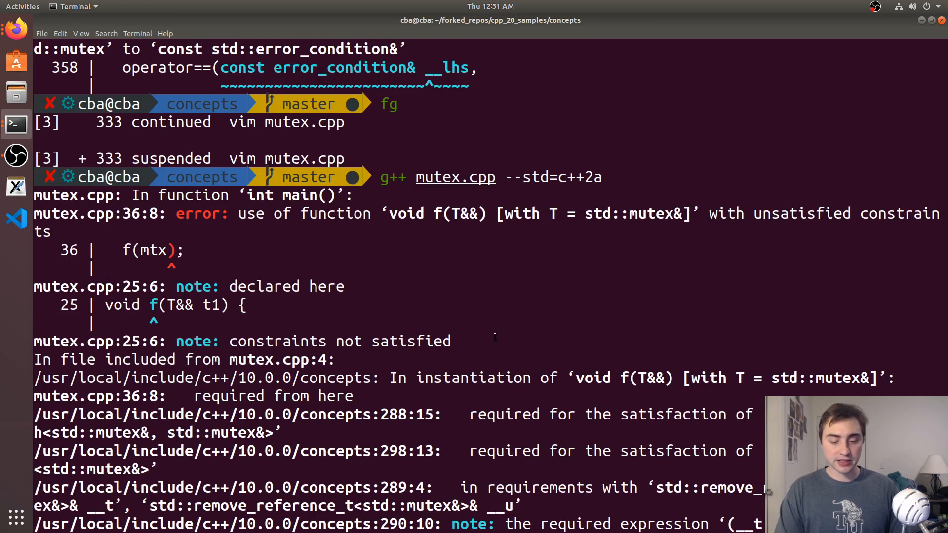
{"action": "scroll", "scroll_direction": "down", "scroll_amount": 3}
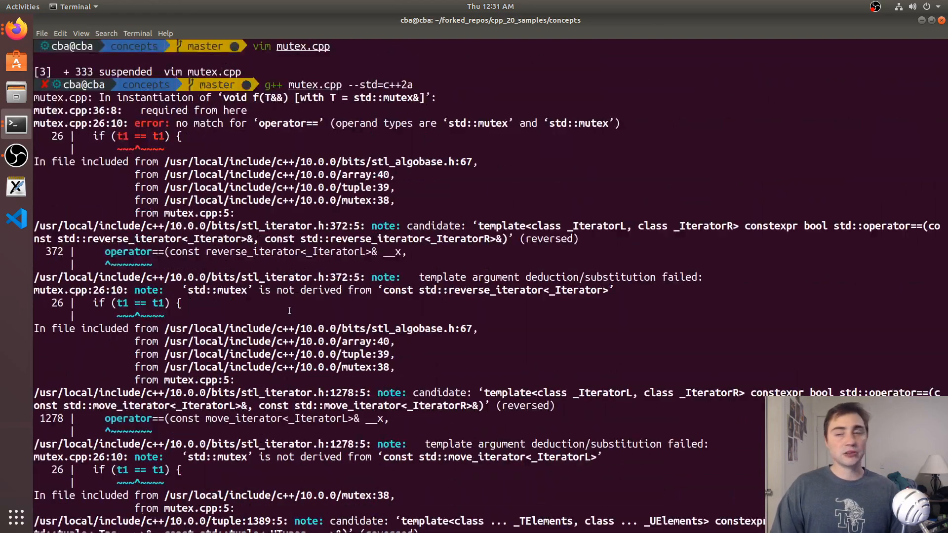
{"action": "scroll", "scroll_direction": "down", "scroll_amount": 3}
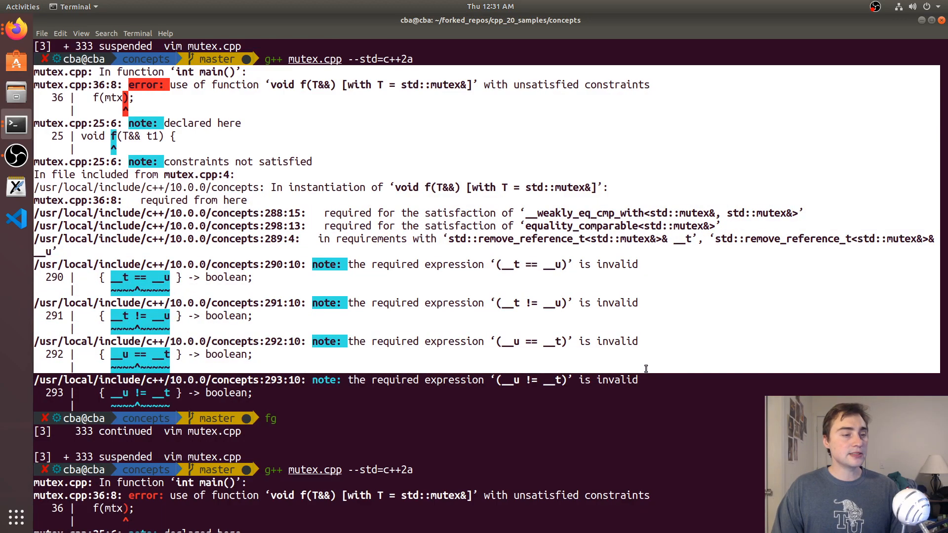
{"action": "scroll", "scroll_direction": "down", "scroll_amount": 3}
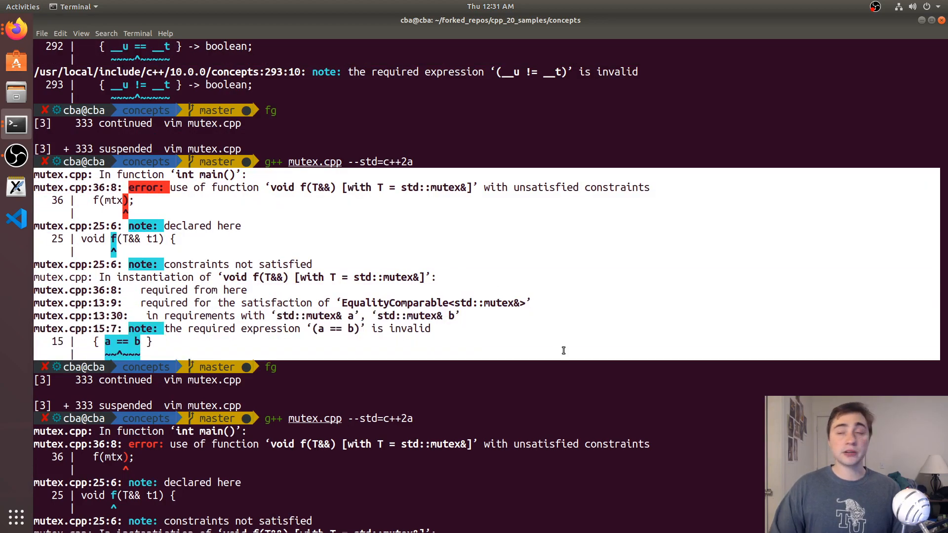
{"action": "mouse_move", "coordinate": [327, 333]}
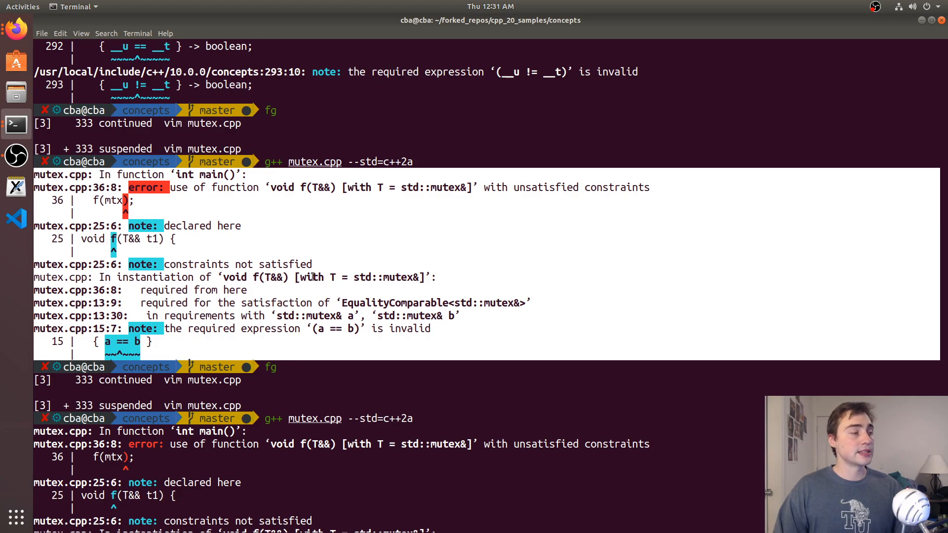
{"action": "scroll", "scroll_direction": "down", "scroll_amount": 3}
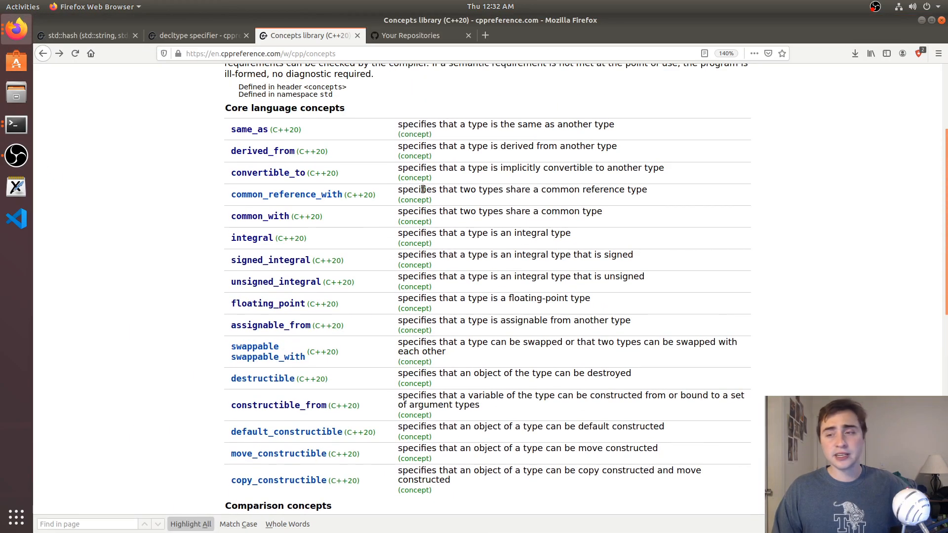
Move from the Concepts library page through decltype and std::hash to the GitHub repositories list
{"action": "scroll", "scroll_direction": "up", "scroll_amount": 3}
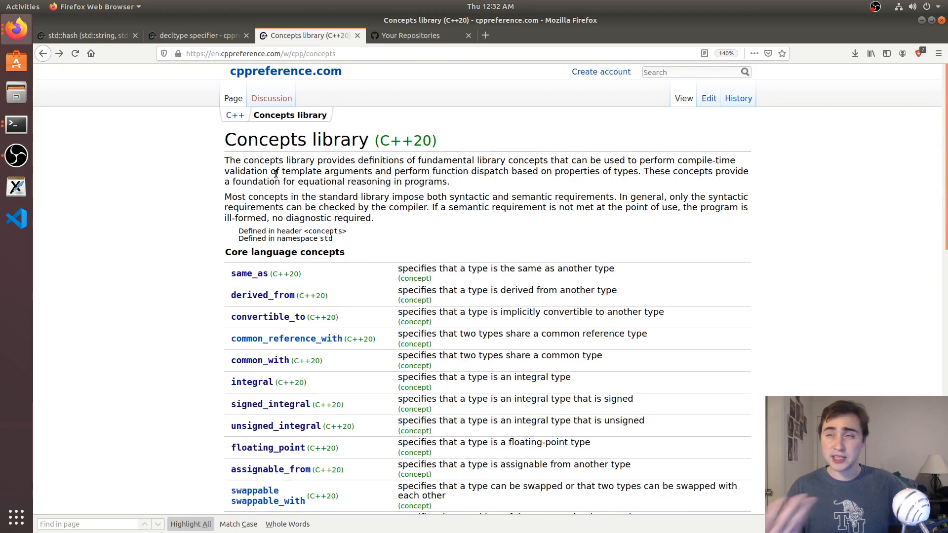
{"action": "mouse_move", "coordinate": [291, 114]}
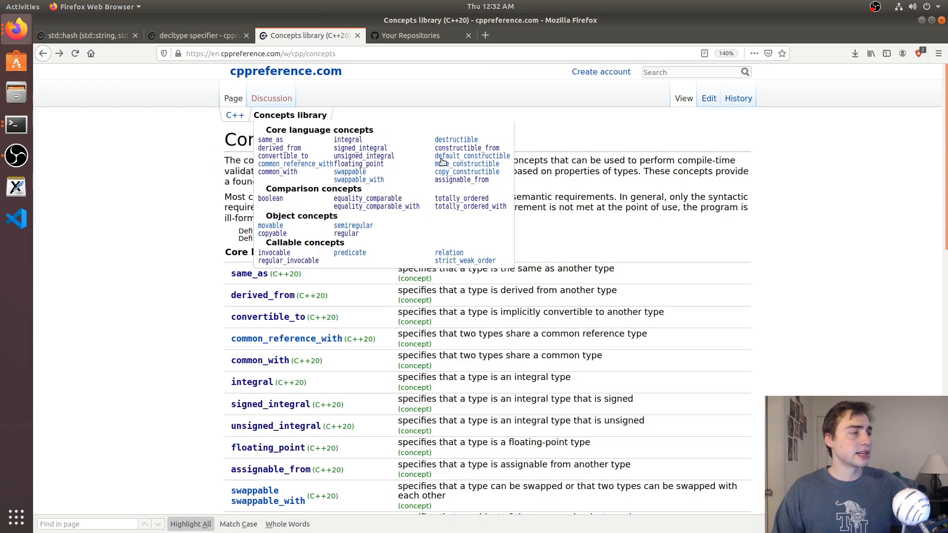
{"action": "left_click", "coordinate": [197, 35]}
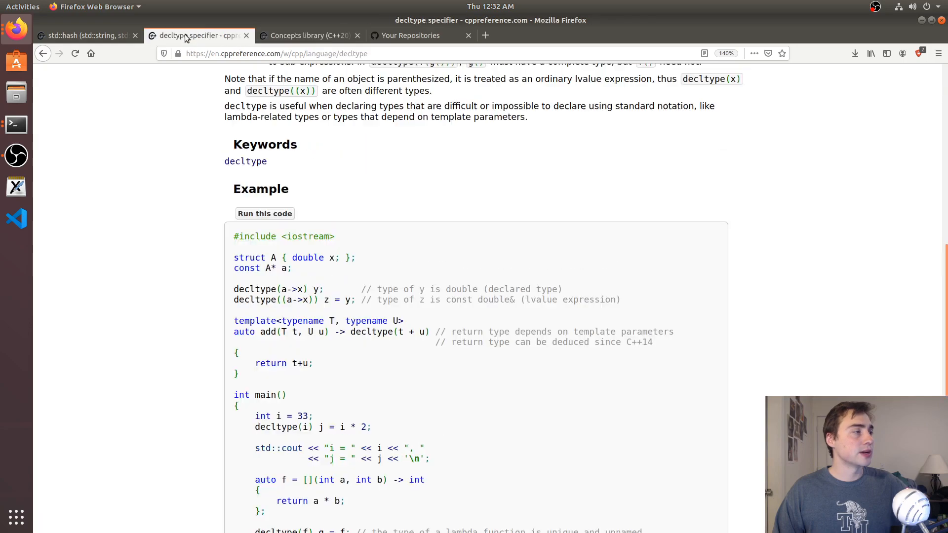
{"action": "left_click", "coordinate": [85, 35]}
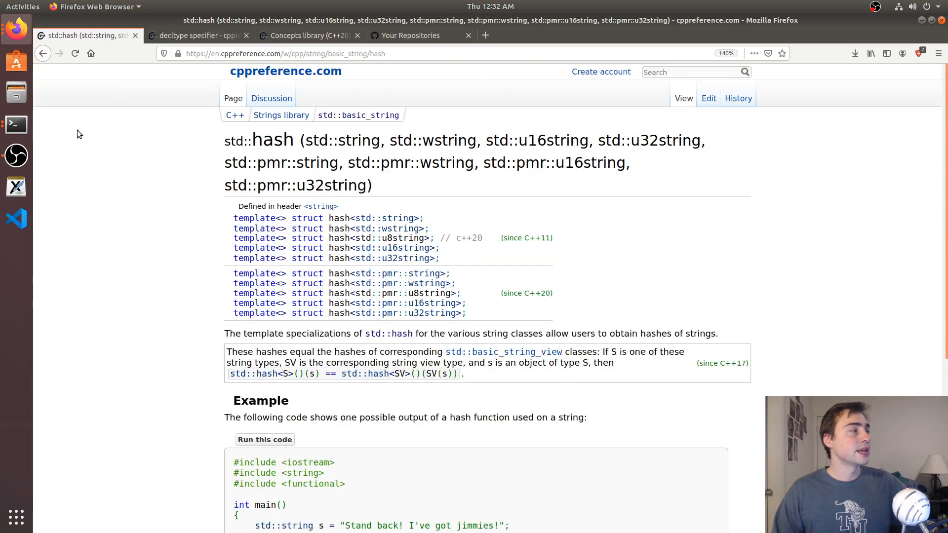
{"action": "left_click", "coordinate": [411, 35]}
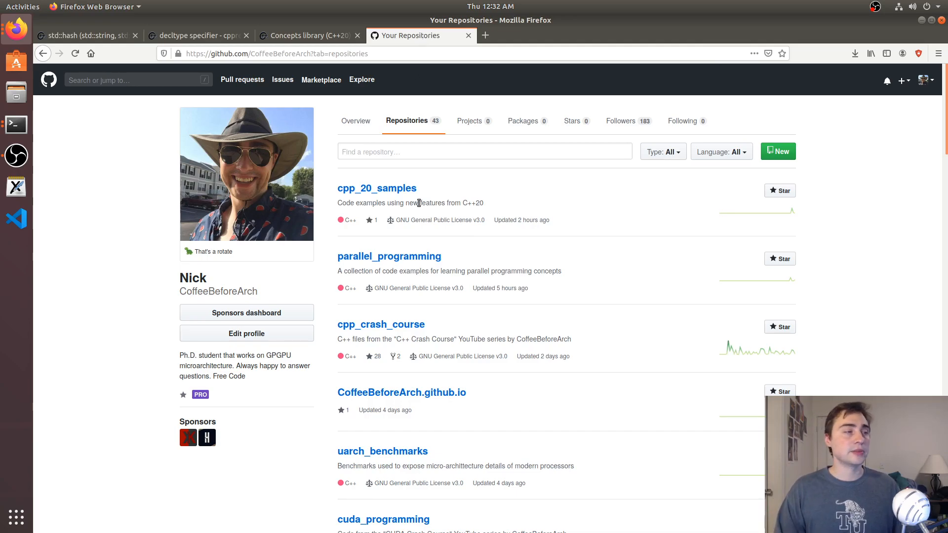
{"action": "mouse_move", "coordinate": [347, 195]}
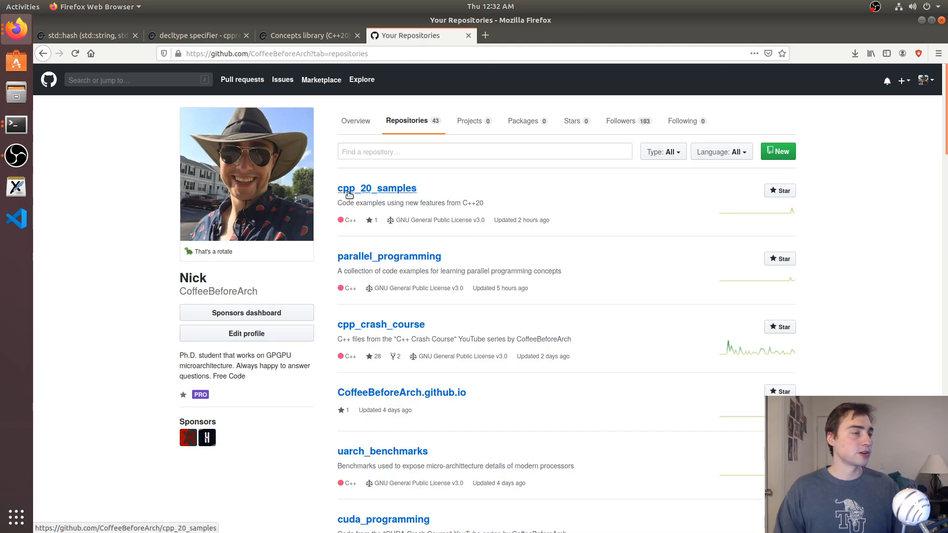
Browse into cpp_20_samples/concepts on GitHub, listing hash.cpp, mutex.cpp and stop_token.cpp
{"action": "left_click", "coordinate": [377, 188]}
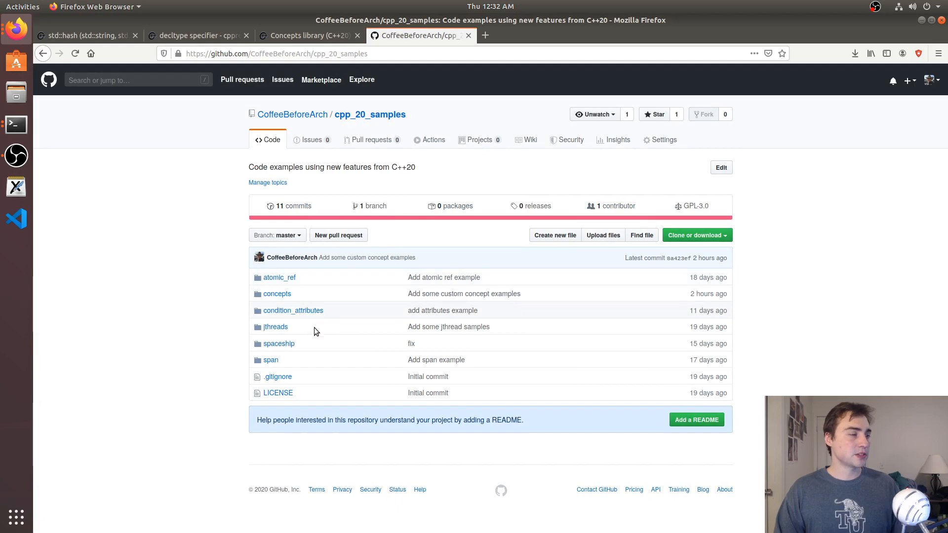
{"action": "mouse_move", "coordinate": [277, 293]}
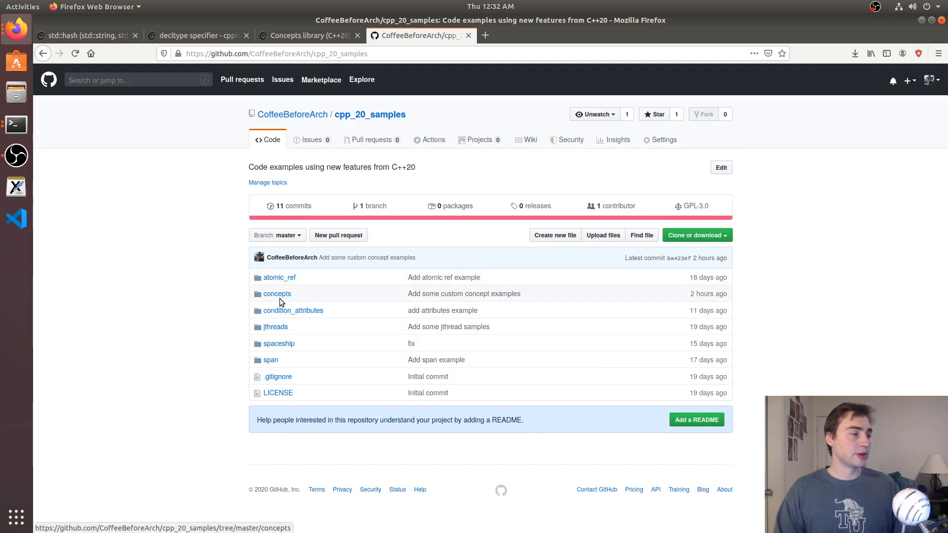
{"action": "left_click", "coordinate": [276, 294]}
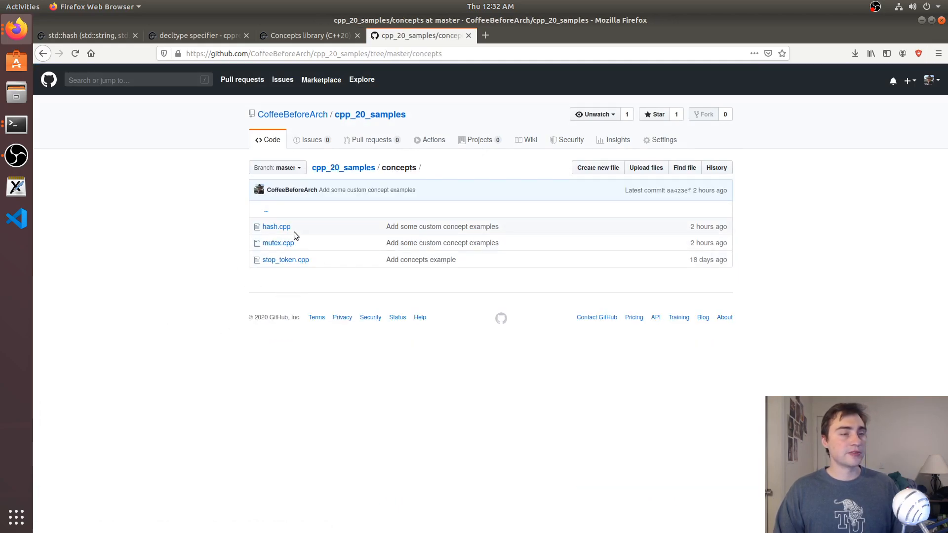